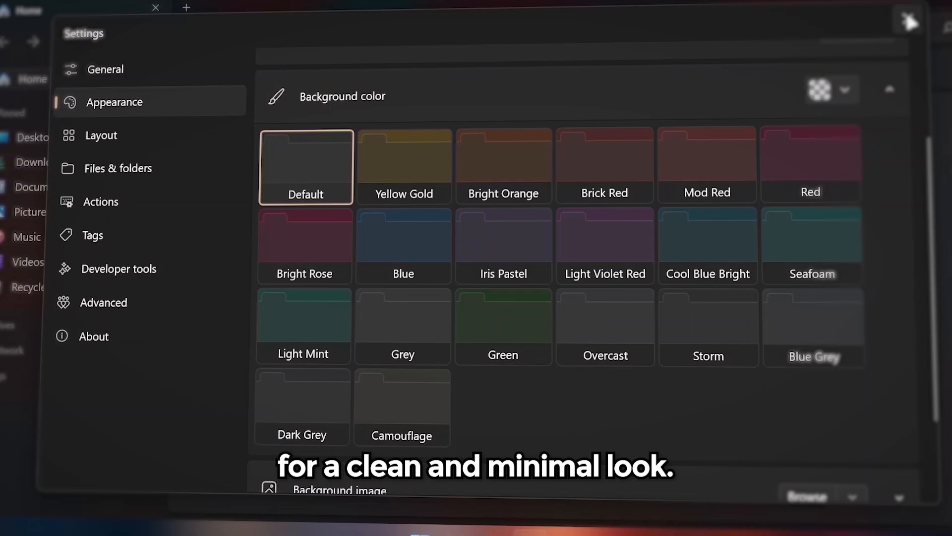
# Uncheck Show desktop icons from the desktop's View menu so only the wallpaper shows.
pyautogui.click(910, 21)
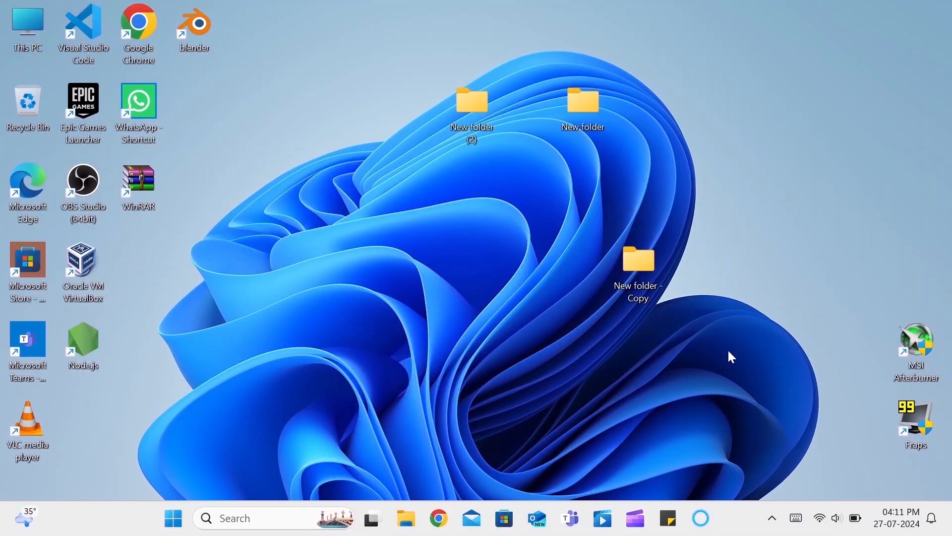
pyautogui.rightClick(732, 356)
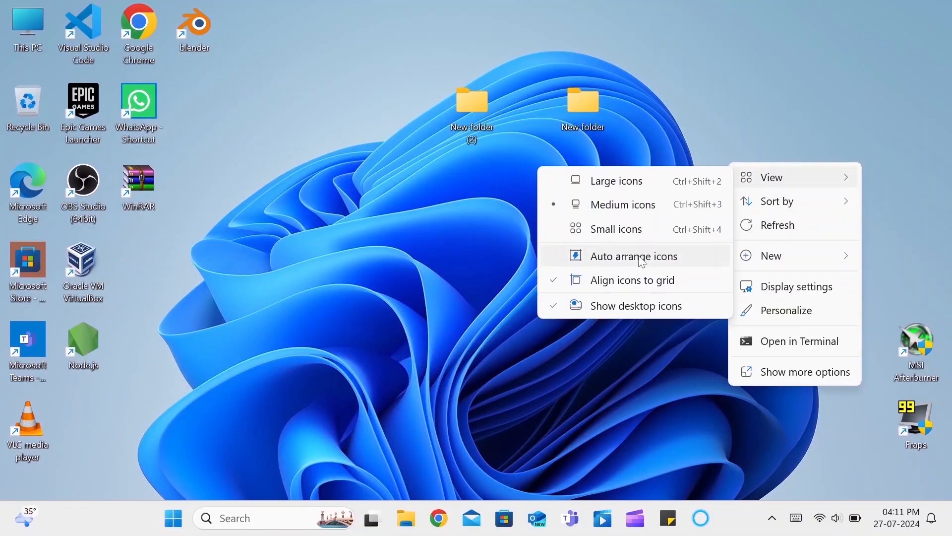
pyautogui.click(634, 255)
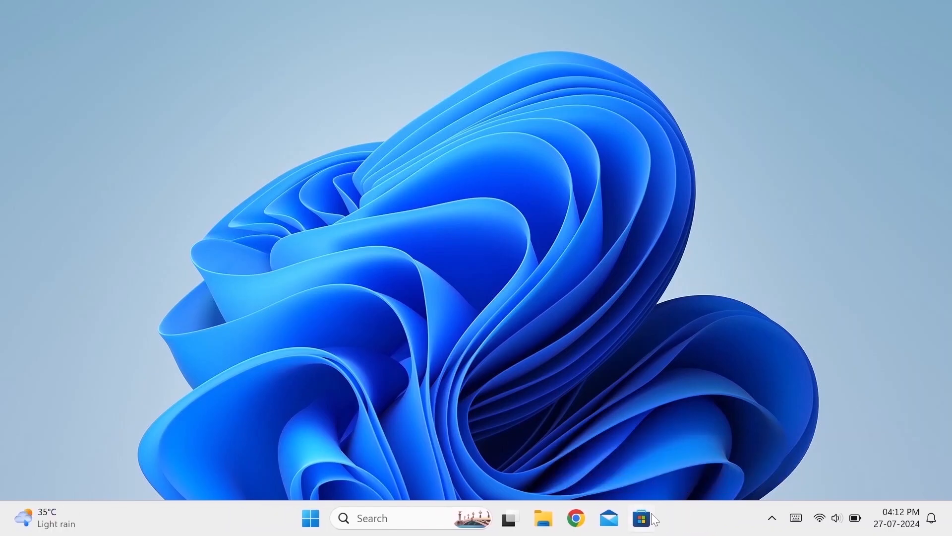
# In Taskbar settings set Search to Hide and turn off Task view and Widgets.
pyautogui.rightClick(649, 518)
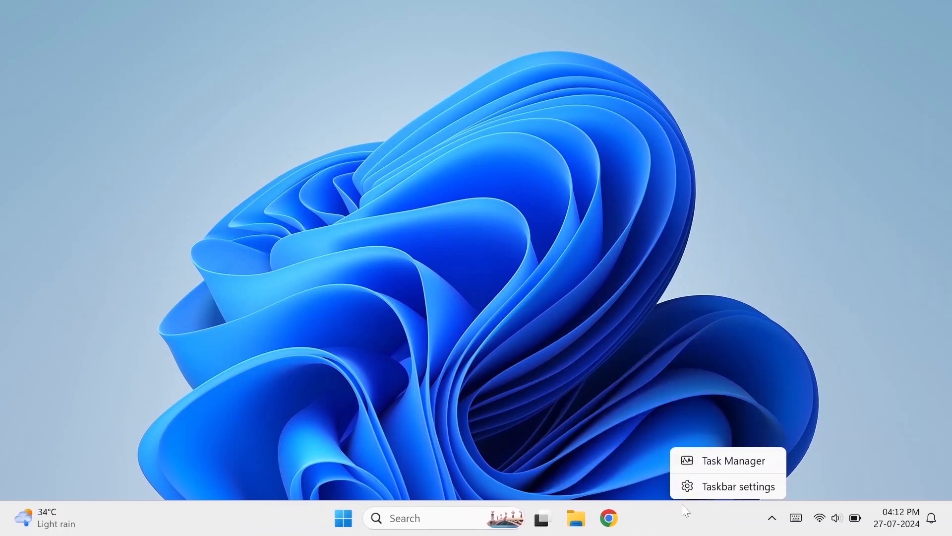
pyautogui.click(737, 486)
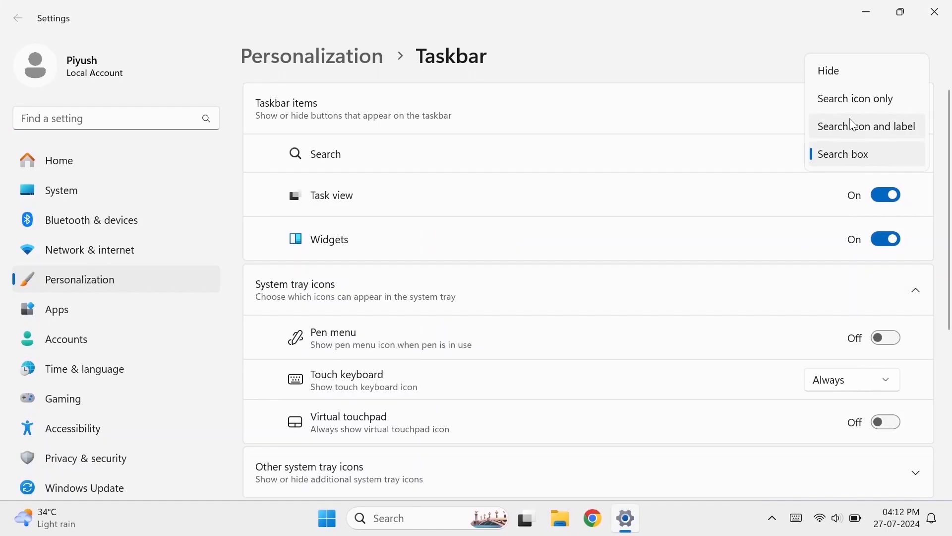
pyautogui.click(828, 69)
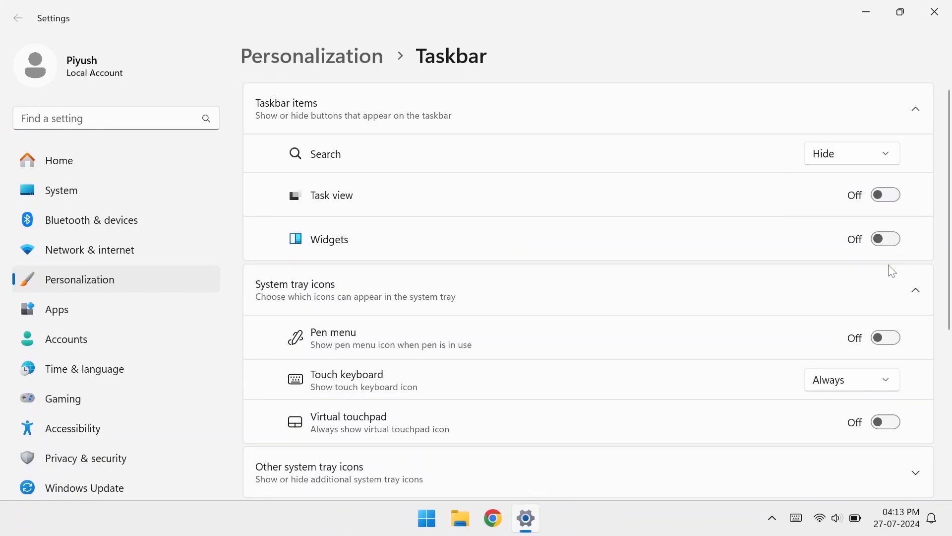
pyautogui.scroll(-3)
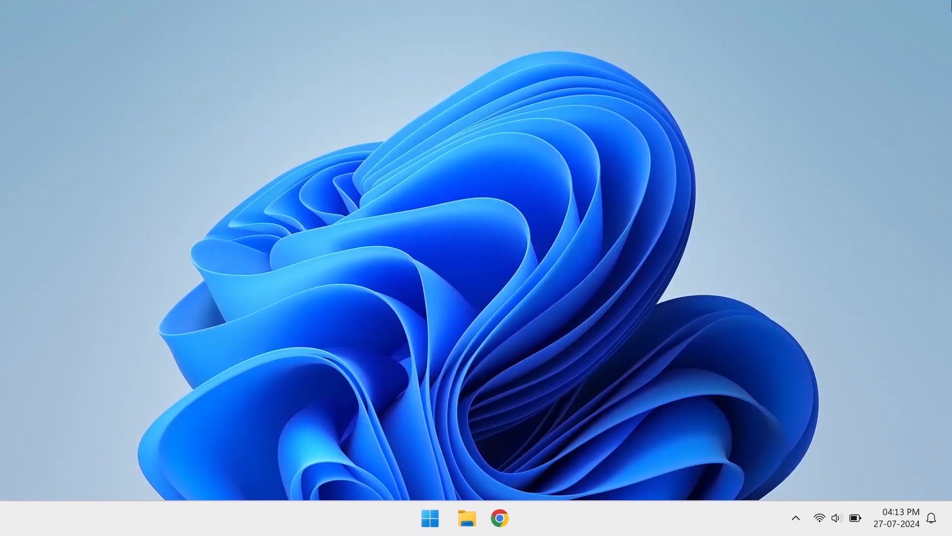
# Unpin the extra Start apps and choose the More pins Start layout in settings.
pyautogui.click(431, 518)
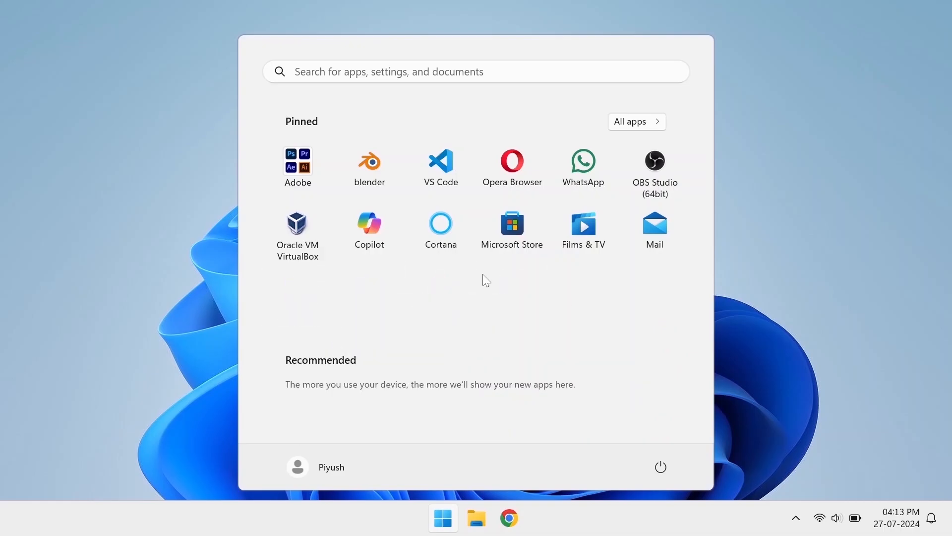
pyautogui.rightClick(369, 228)
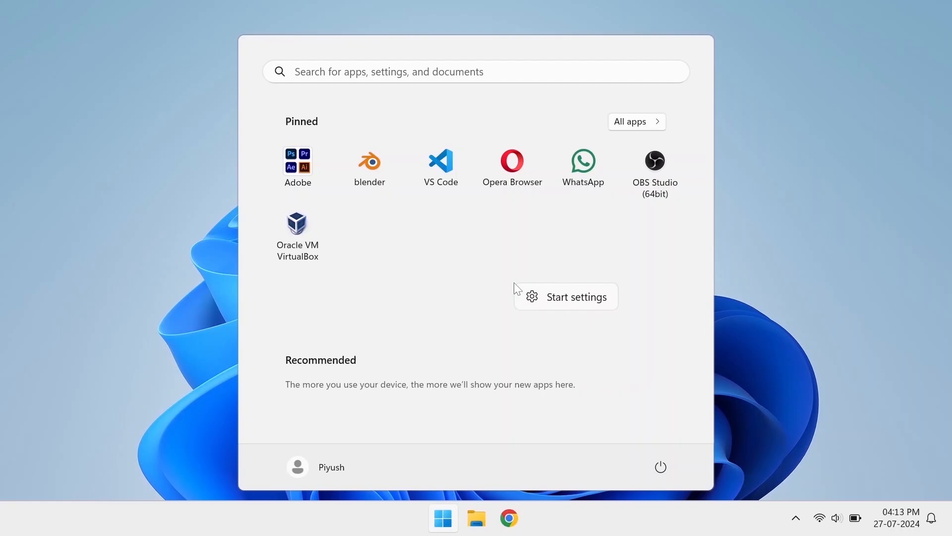
pyautogui.click(575, 297)
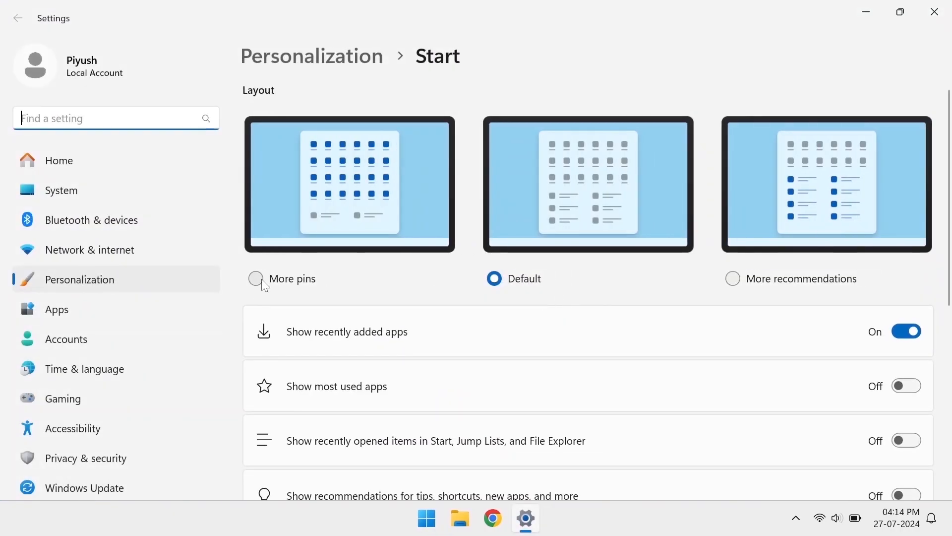
pyautogui.click(425, 518)
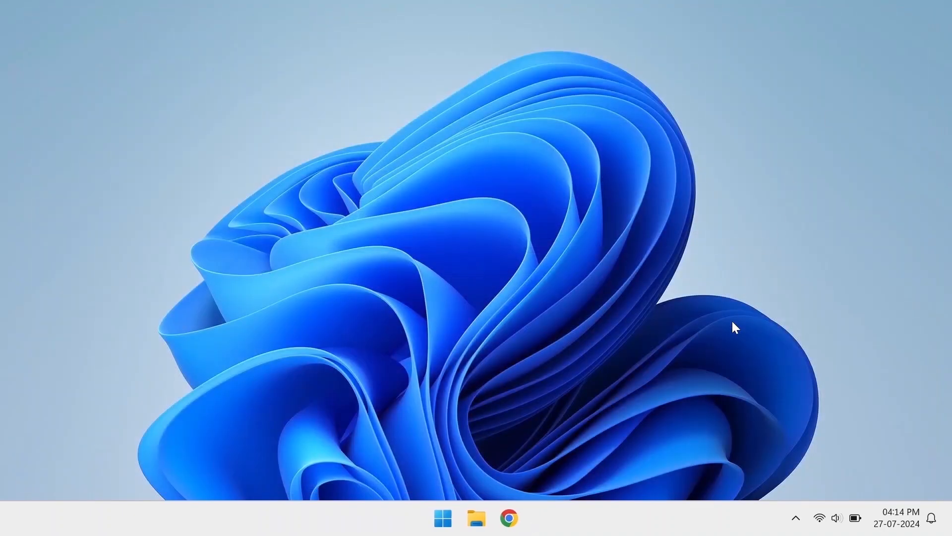
# Download the pigeons wallpaper and set it as the desktop background from Downloads.
pyautogui.click(508, 517)
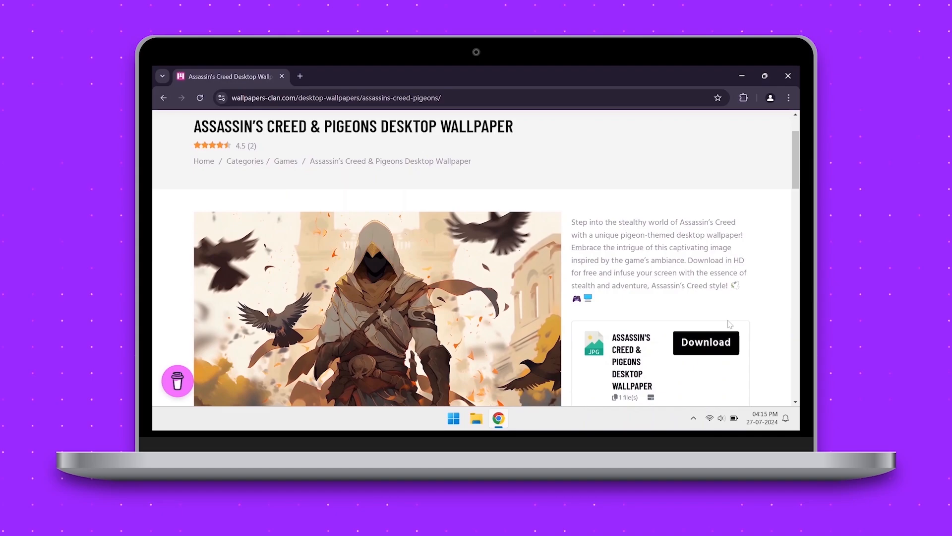
pyautogui.click(705, 342)
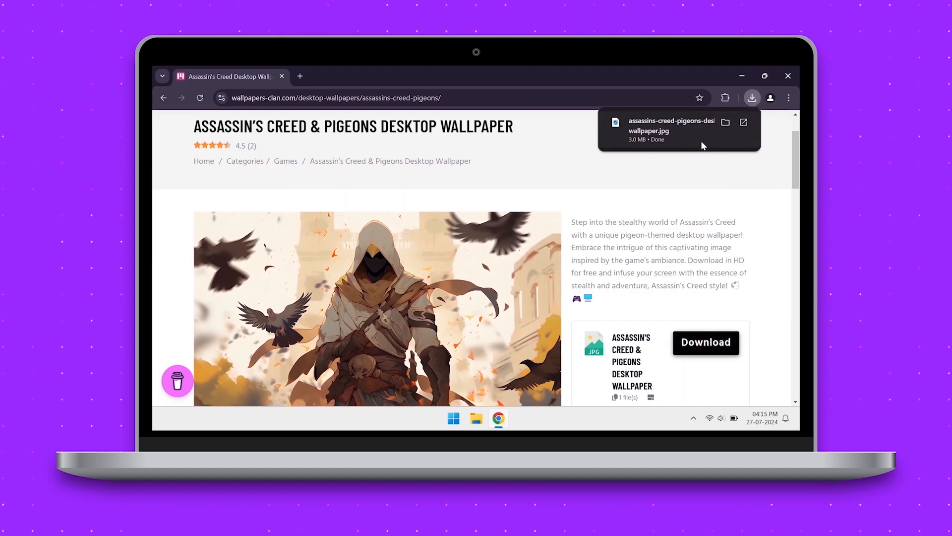
pyautogui.rightClick(283, 171)
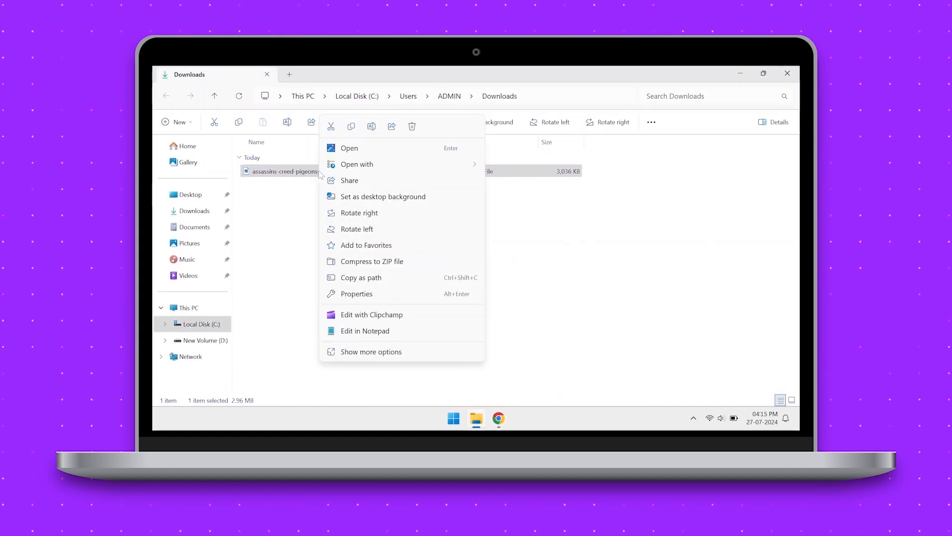
pyautogui.click(382, 196)
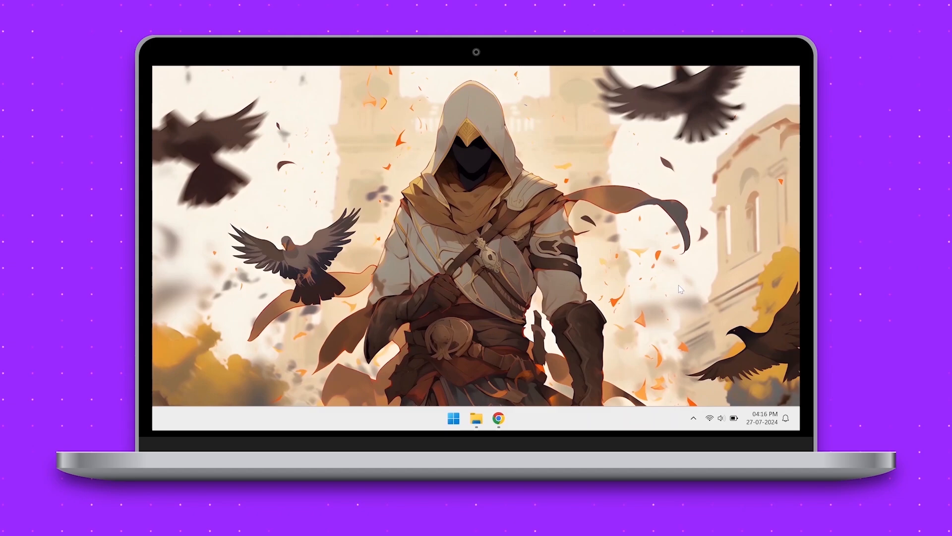
pyautogui.rightClick(678, 288)
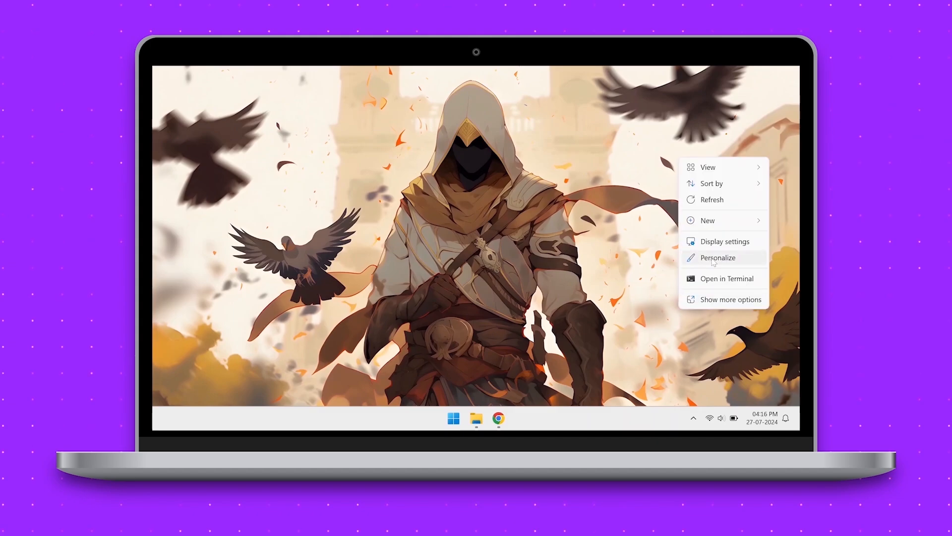
# In Personalize > Colors choose Dark mode with Transparency effects on, then close Settings.
pyautogui.click(717, 258)
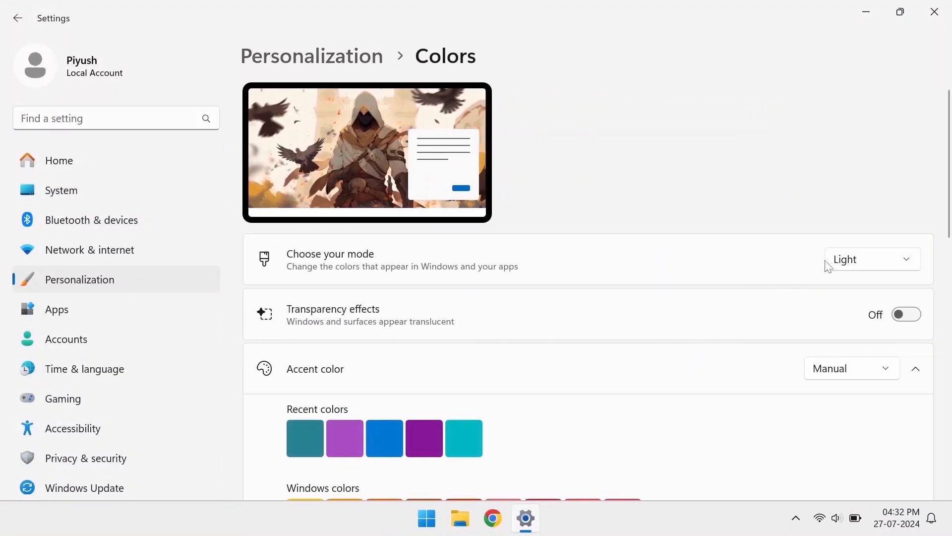
pyautogui.click(905, 314)
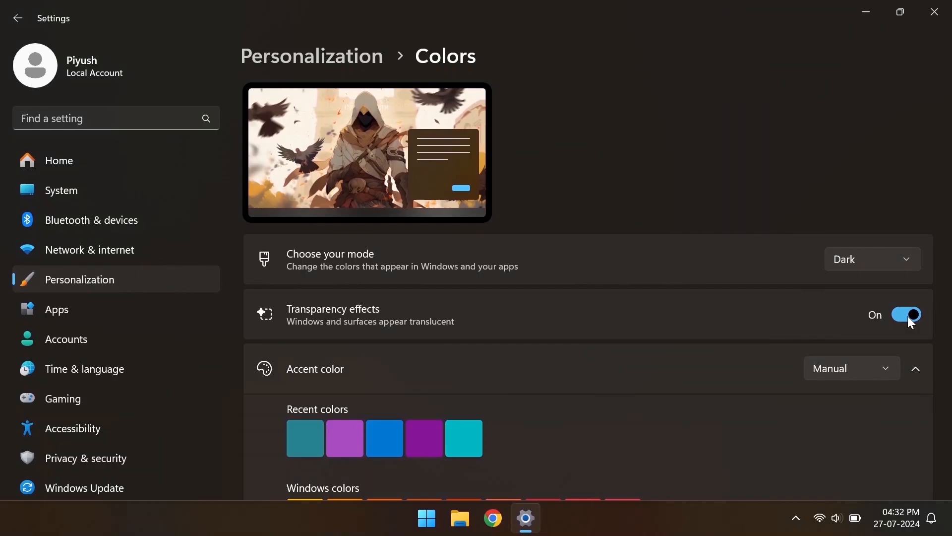
pyautogui.scroll(-3)
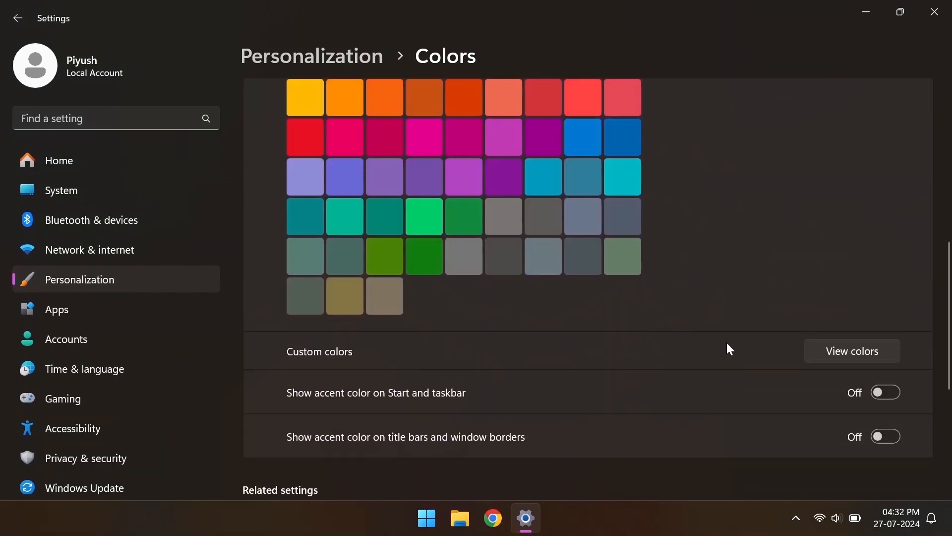
pyautogui.click(820, 517)
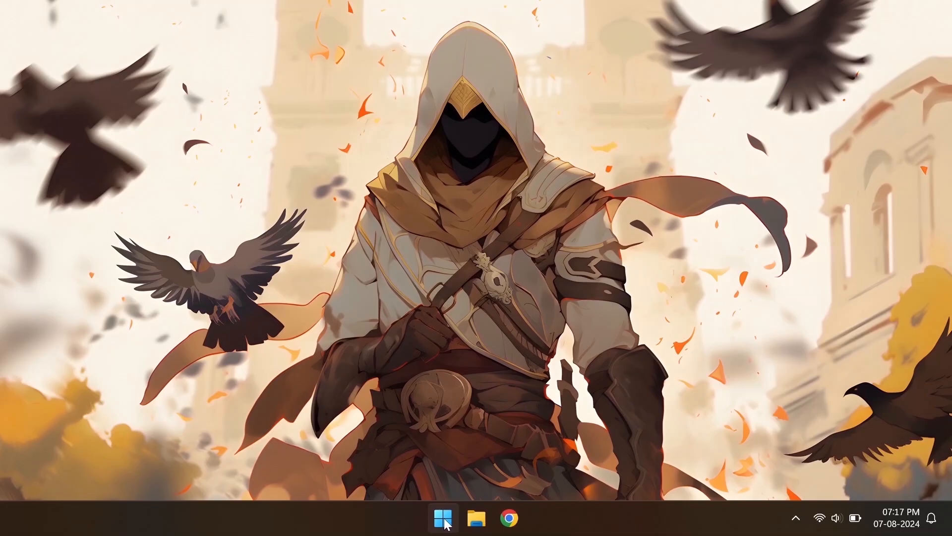
# Reach the Show search highlights option under Search settings, then return to the desktop.
pyautogui.click(443, 519)
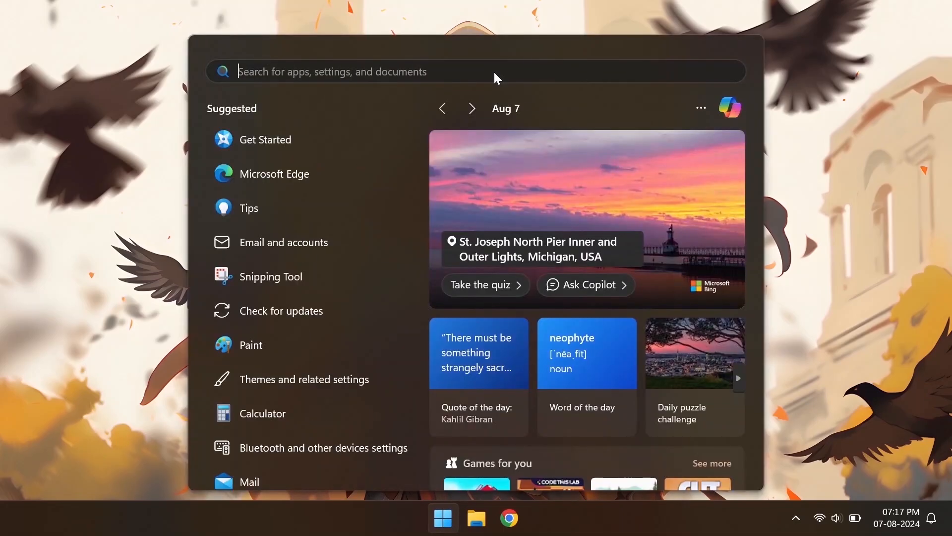
pyautogui.click(700, 108)
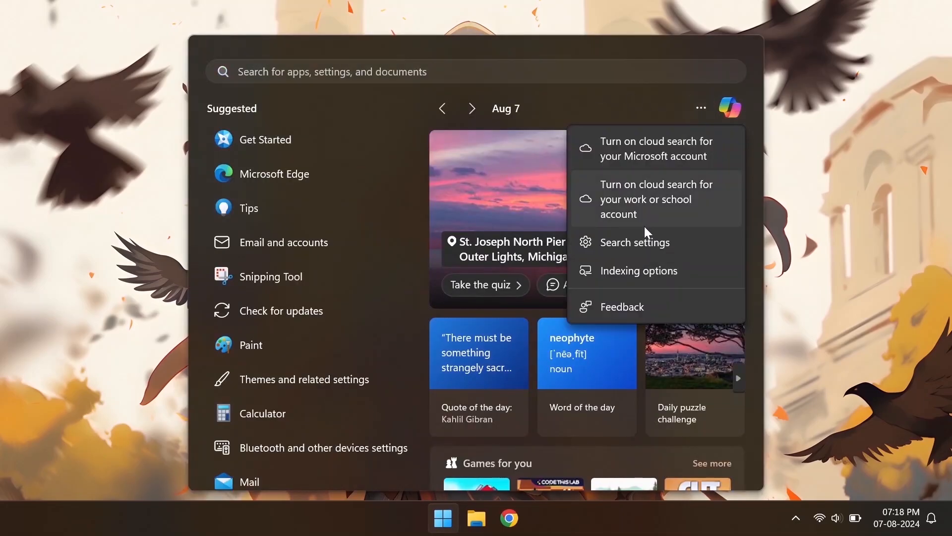
pyautogui.click(636, 242)
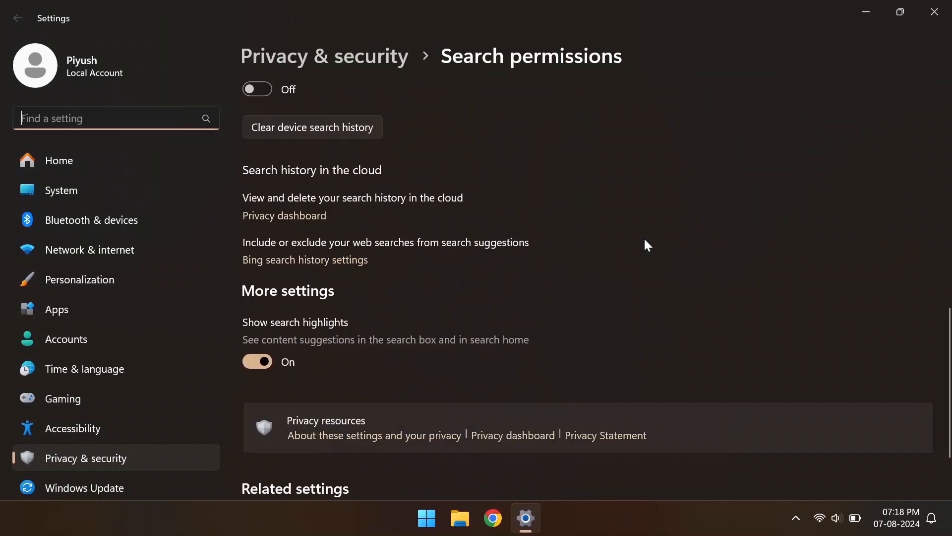
pyautogui.scroll(-3)
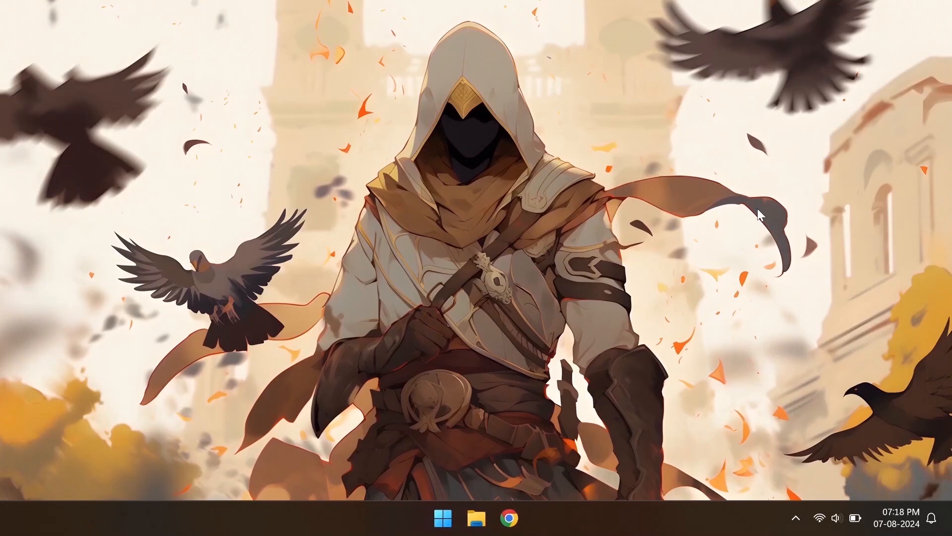
pyautogui.click(443, 518)
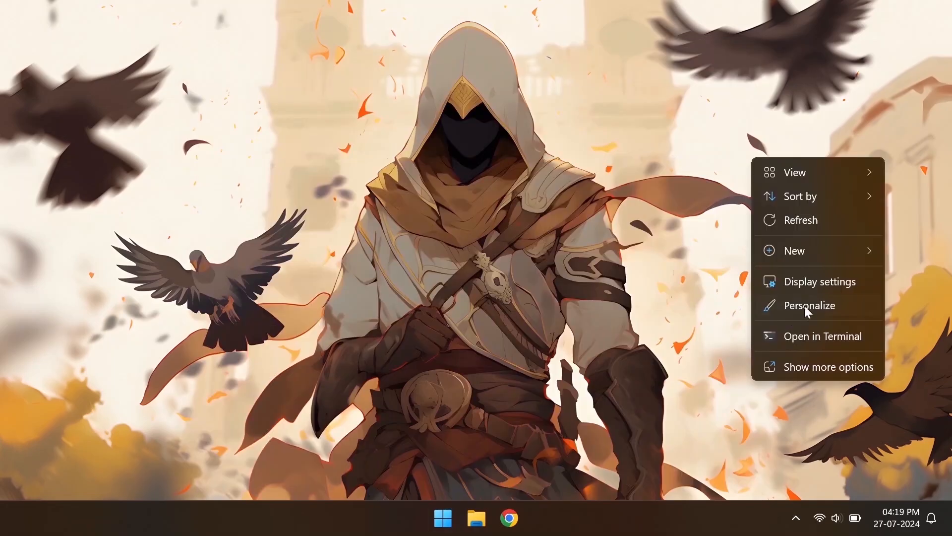
# In Lock screen settings turn off fun facts and tips and set status to None.
pyautogui.click(810, 305)
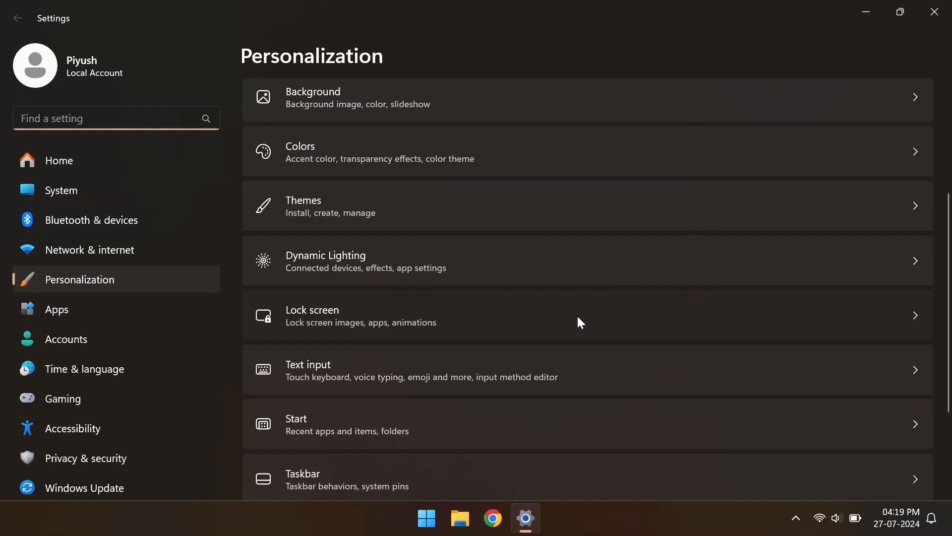
pyautogui.click(312, 316)
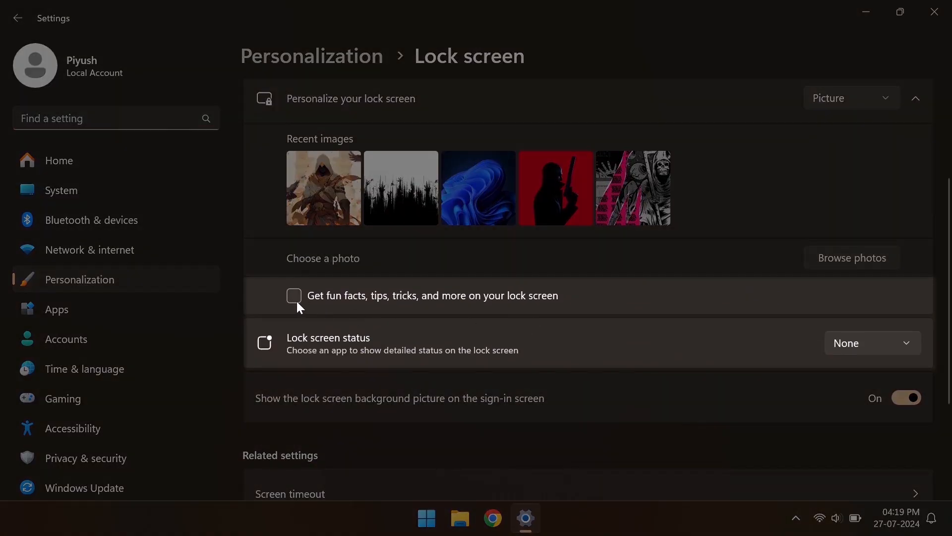
pyautogui.click(872, 342)
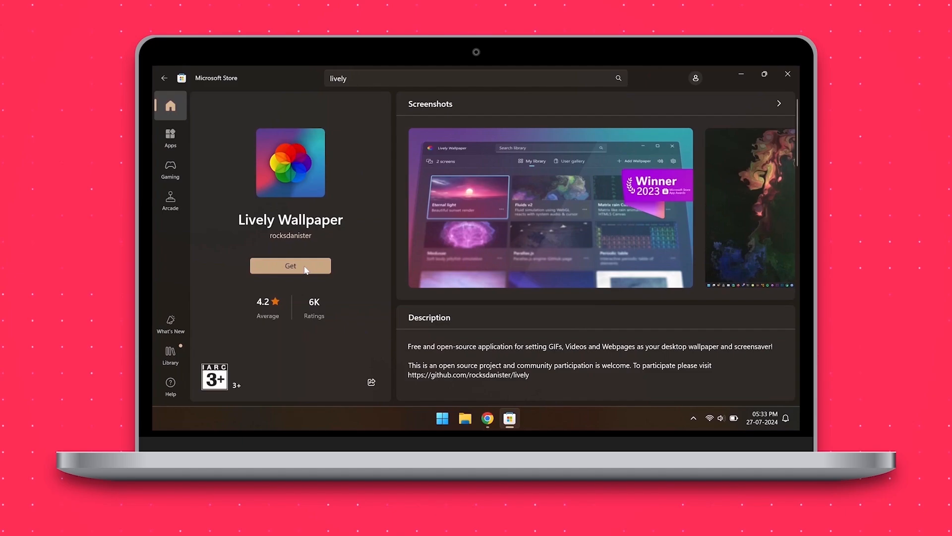
# Get Lively Wallpaper from the store and launch it once installed.
pyautogui.click(290, 266)
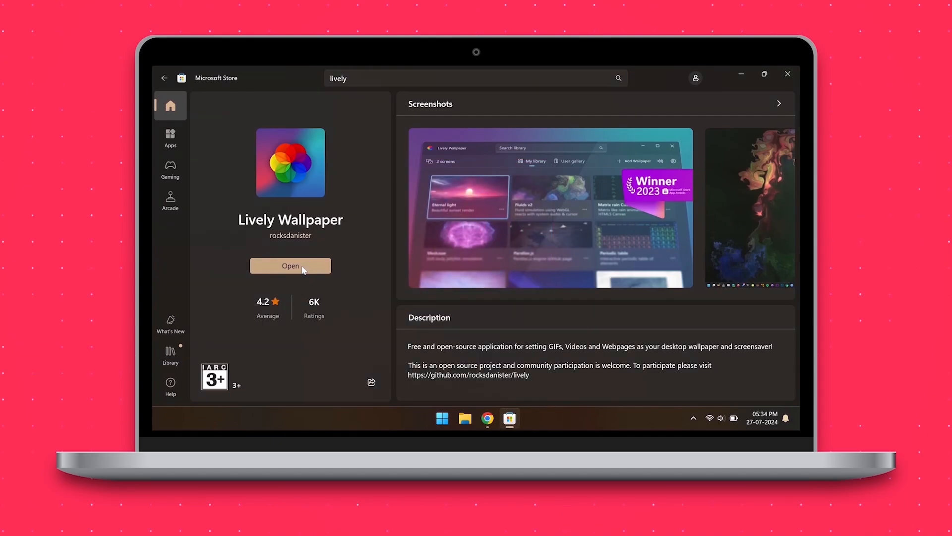
pyautogui.click(291, 266)
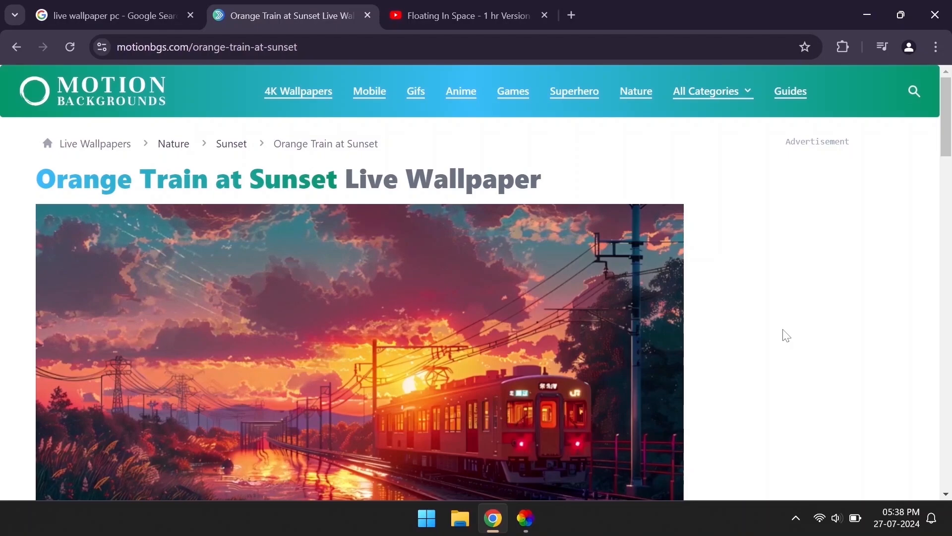
# Download the HD Orange Train at Sunset mp4 and confirm it as the Lively wallpaper.
pyautogui.scroll(-3)
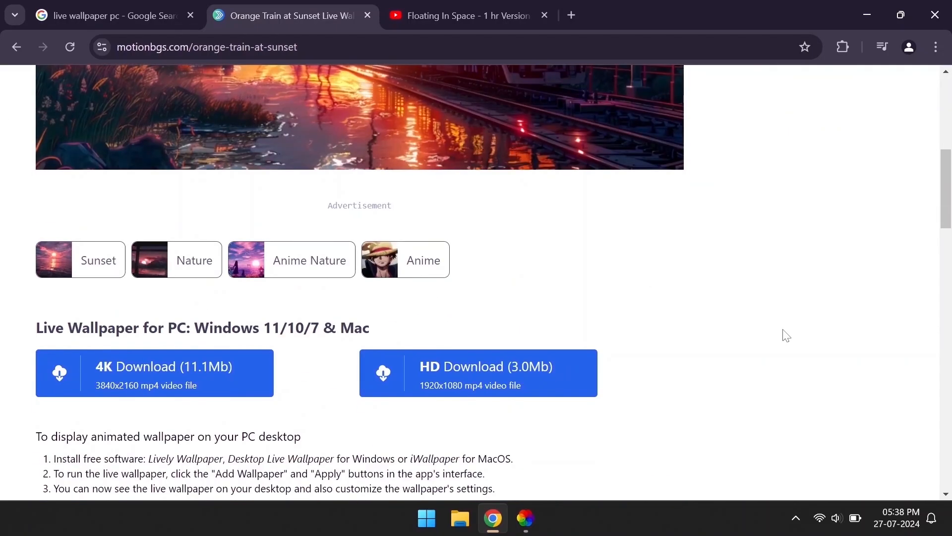
pyautogui.click(881, 47)
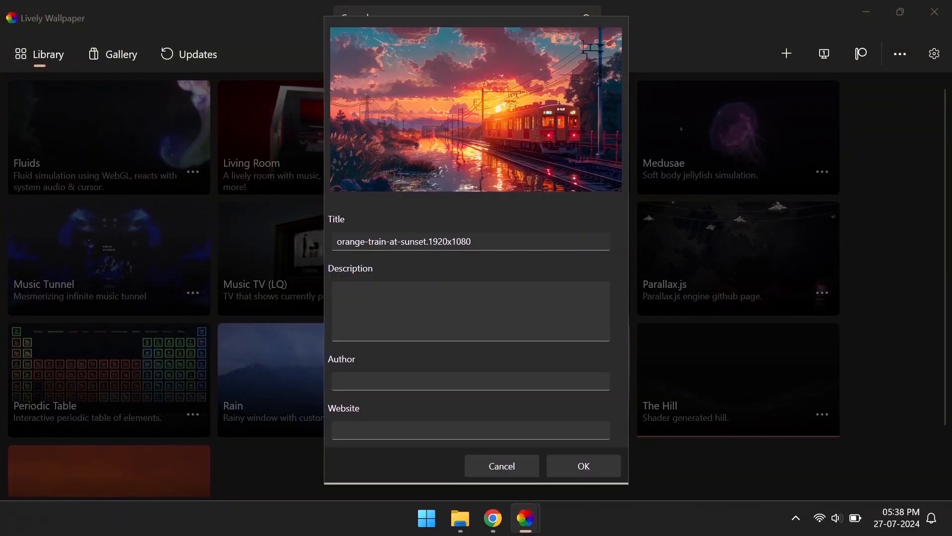
pyautogui.click(501, 465)
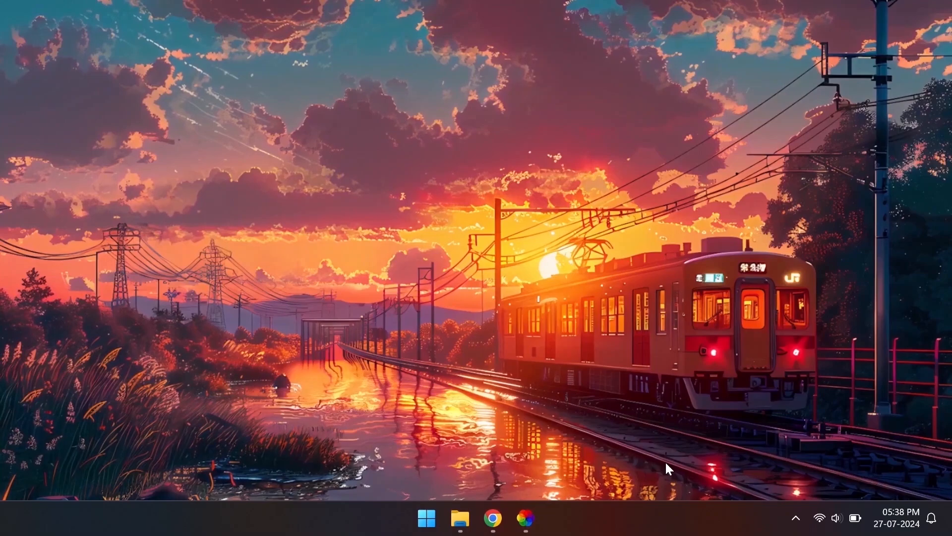
pyautogui.moveTo(636, 432)
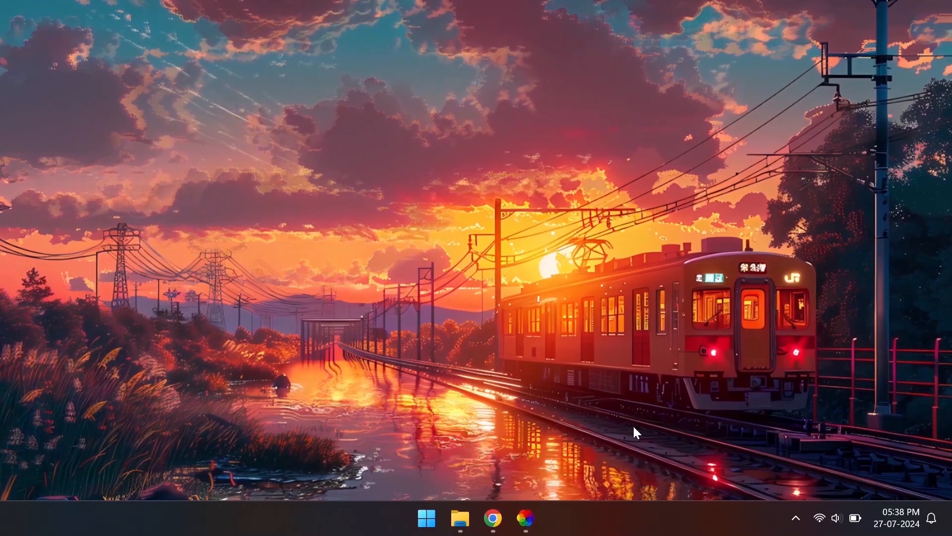
# Copy the Floating In Space YouTube video's URL and return to Lively Wallpaper.
pyautogui.click(493, 517)
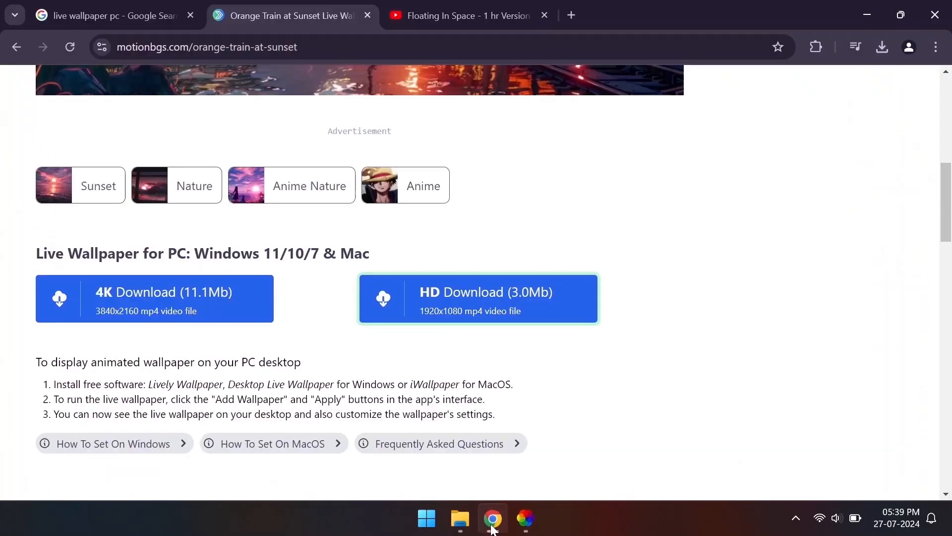
pyautogui.click(459, 15)
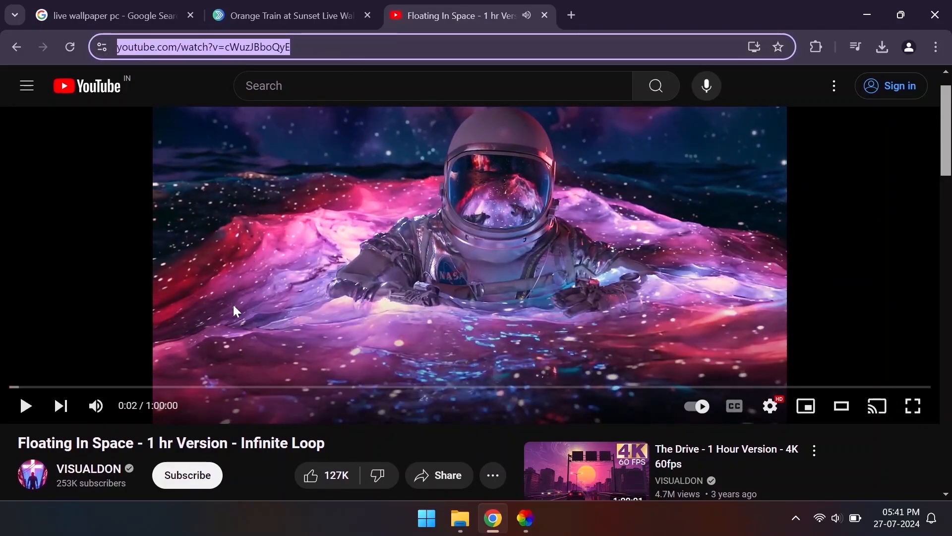
pyautogui.doubleClick(74, 443)
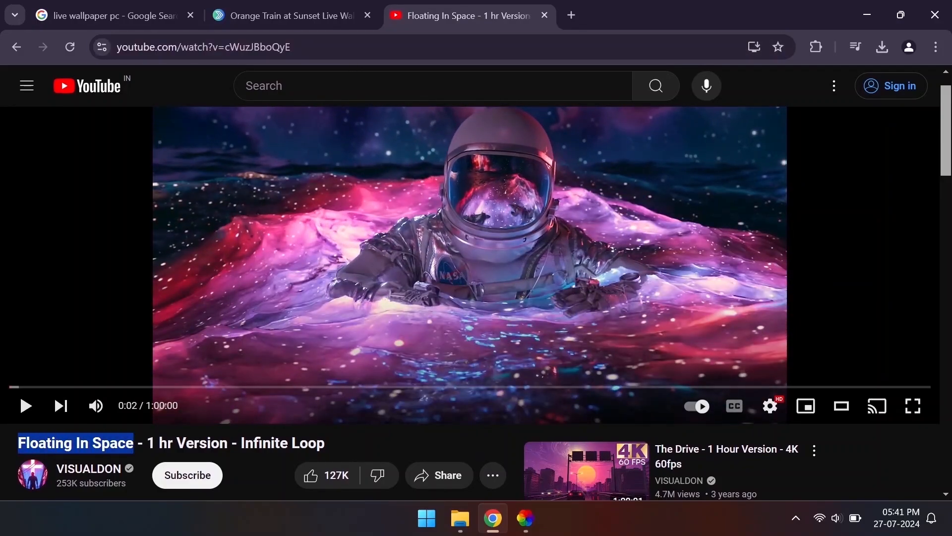
pyautogui.click(524, 518)
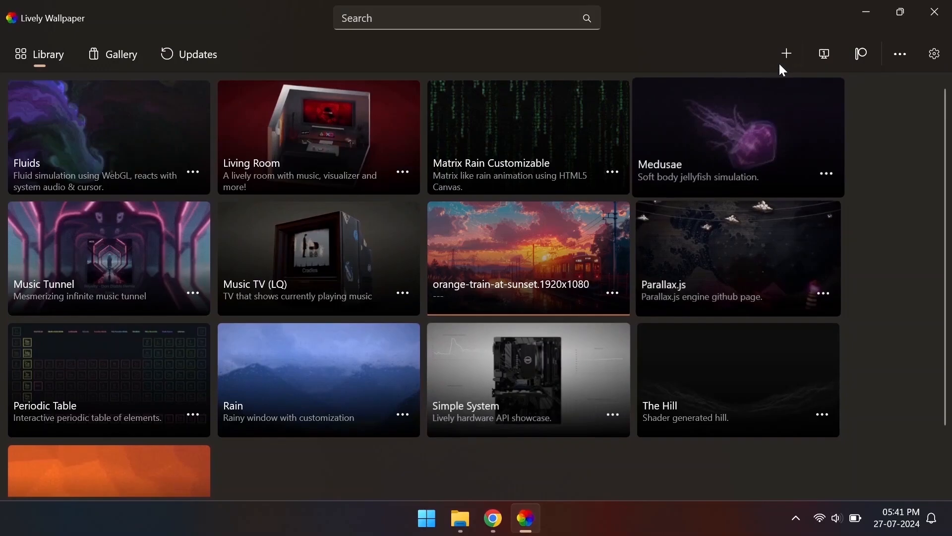
pyautogui.click(785, 53)
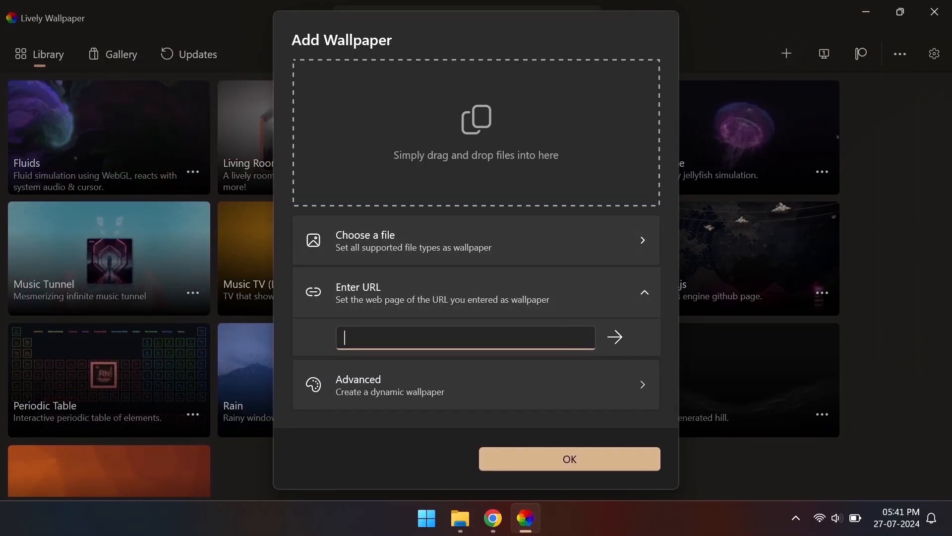
pyautogui.write('https://www.youtube.com/watch?v=cWuzJBboQyE')
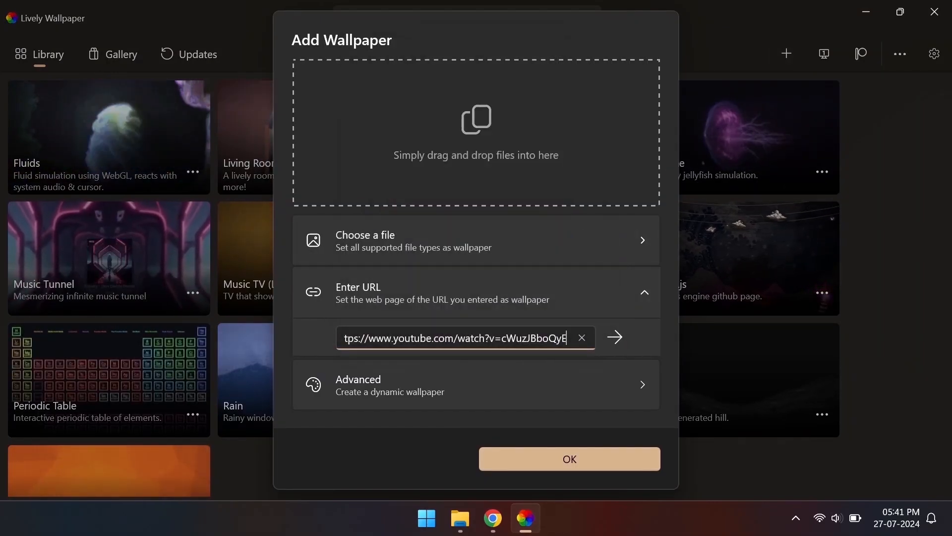
pyautogui.click(614, 337)
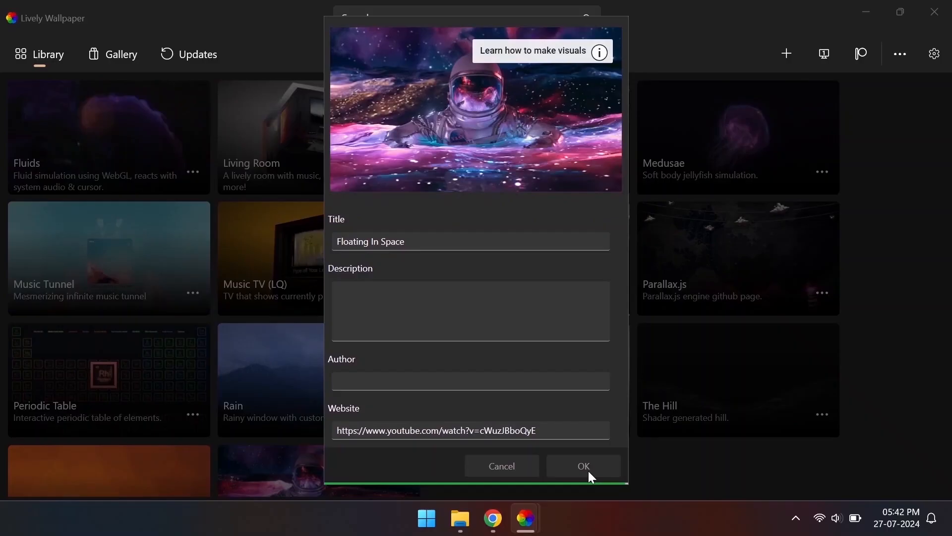
pyautogui.click(582, 466)
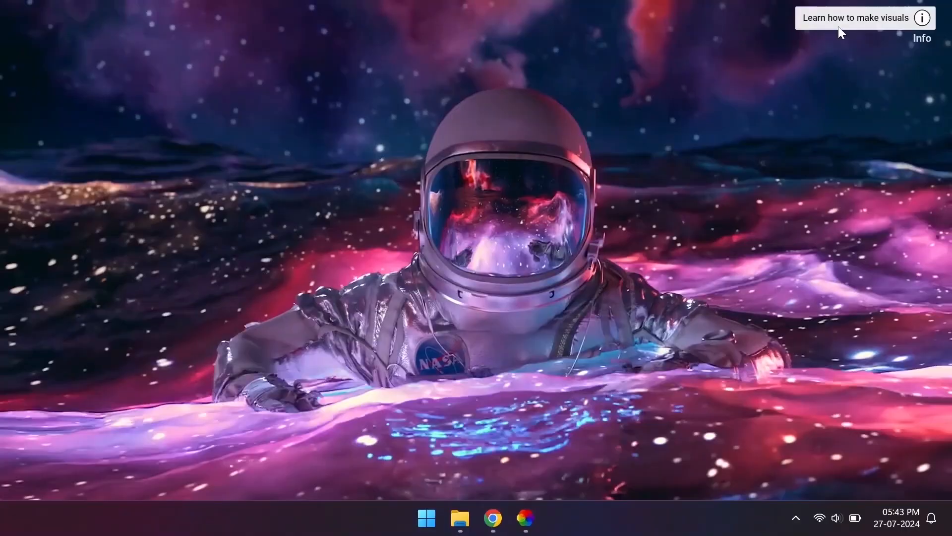
pyautogui.click(819, 517)
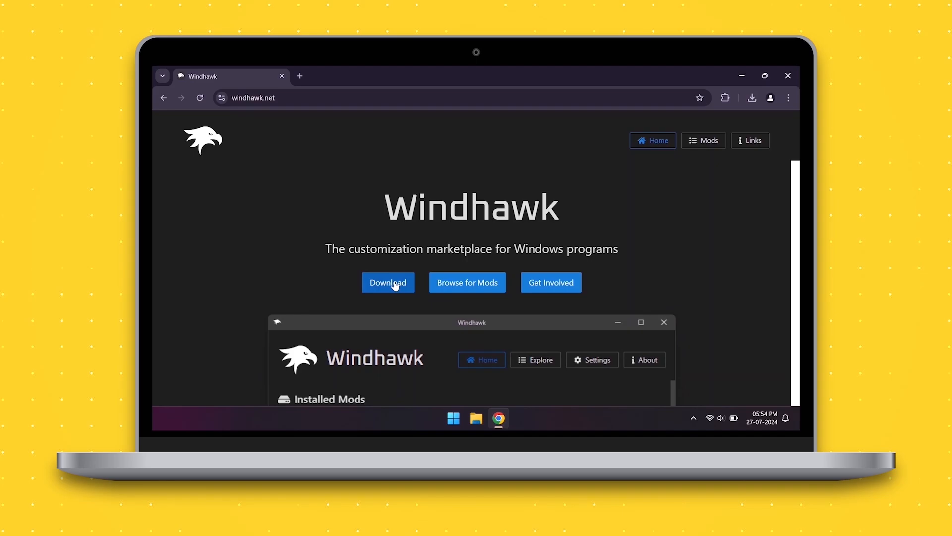
# Download windhawk_setup.exe from windhawk.net and run the Standard installation.
pyautogui.click(388, 283)
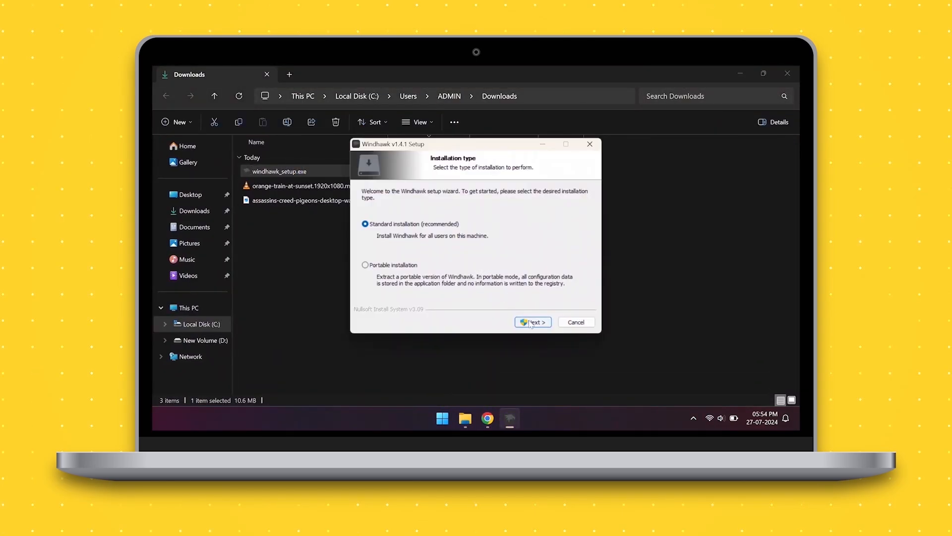
pyautogui.click(532, 321)
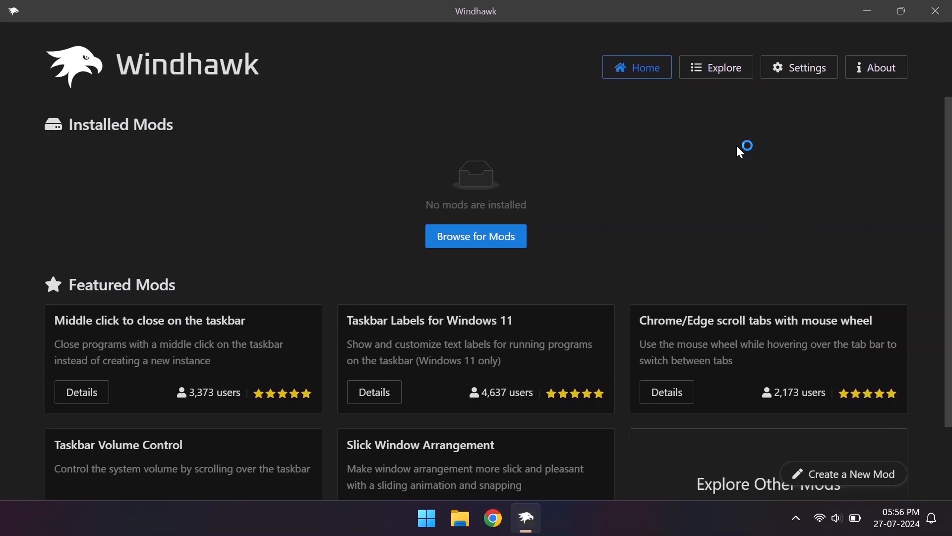
# Install Windows 11 Start Menu Styler with the TranslucentStartMenu theme and verify Start looks translucent.
pyautogui.click(715, 66)
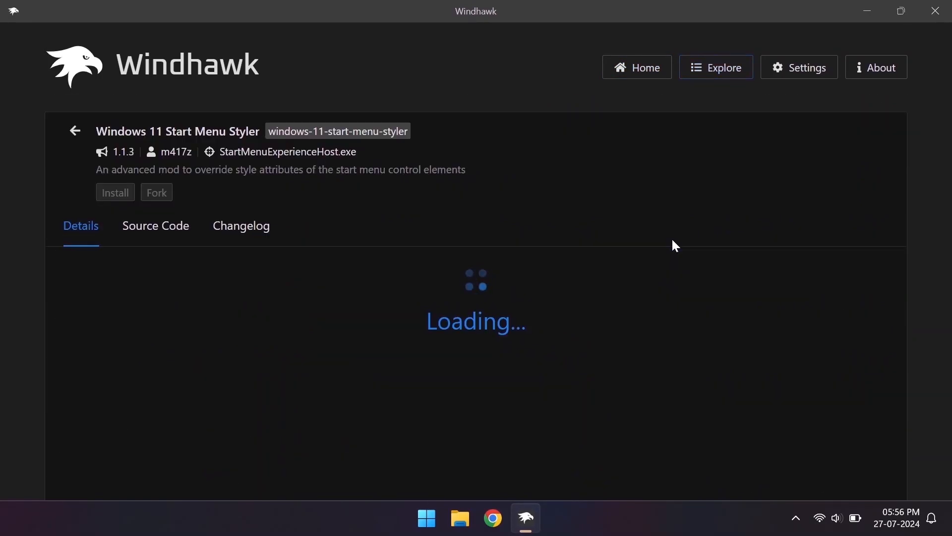
pyautogui.click(114, 192)
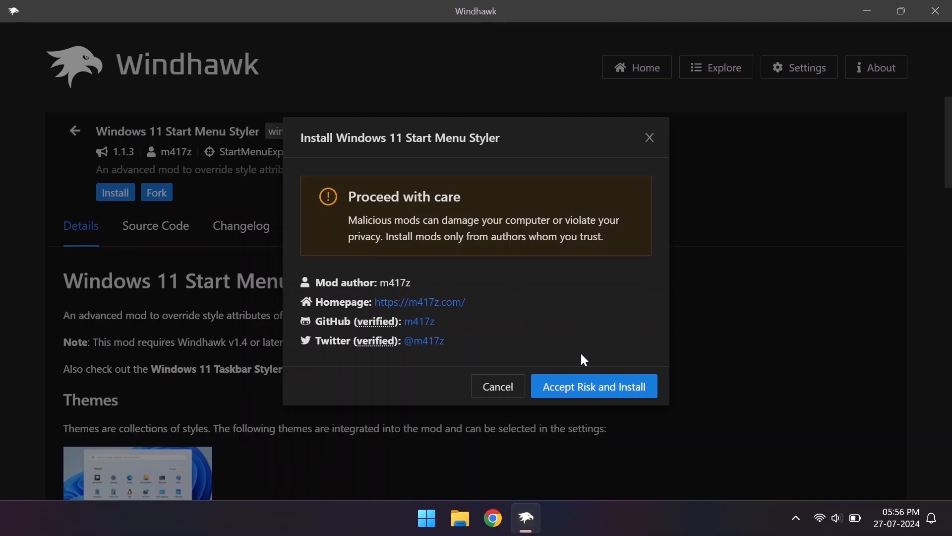
pyautogui.click(593, 386)
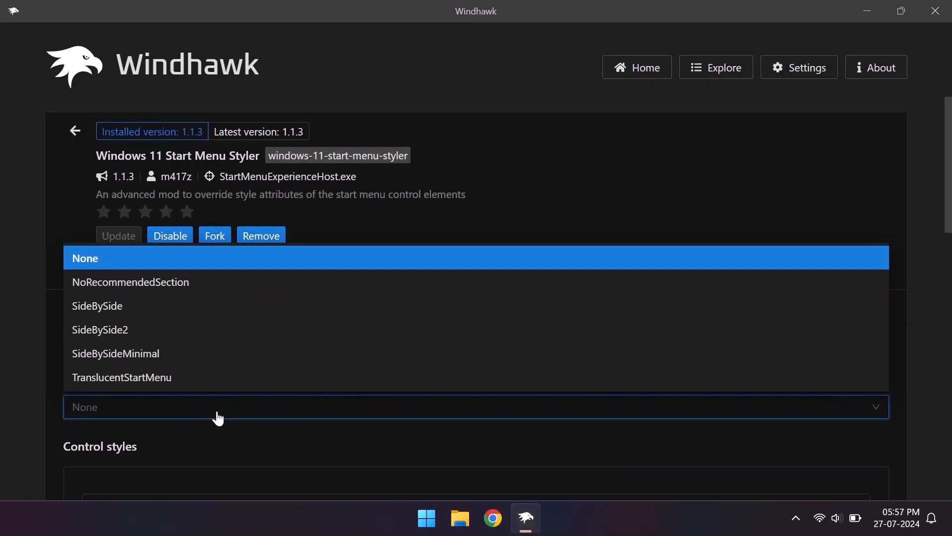
pyautogui.click(130, 281)
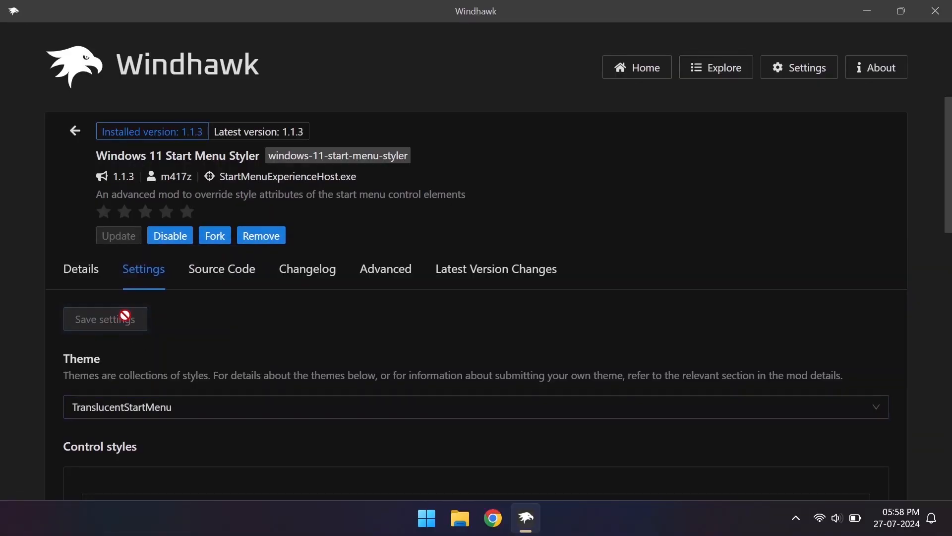
pyautogui.click(425, 517)
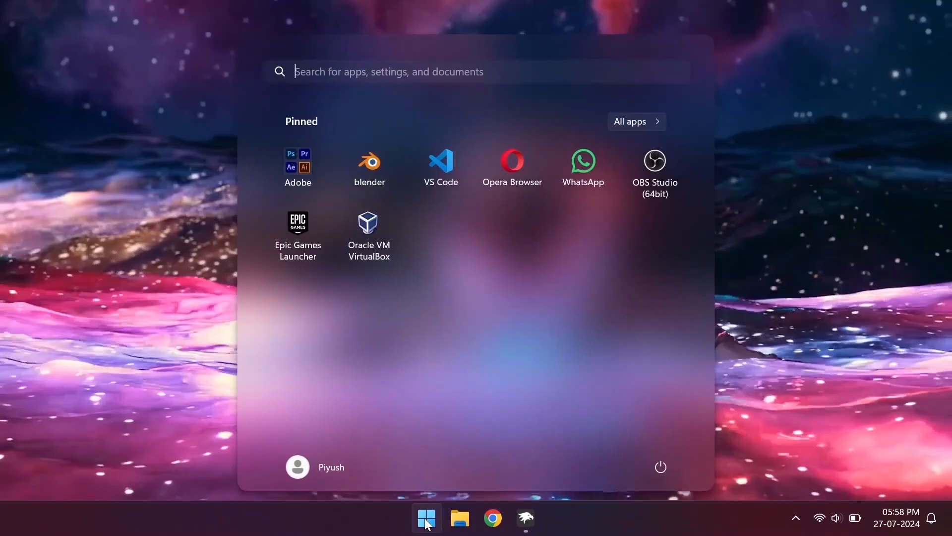
pyautogui.moveTo(508, 370)
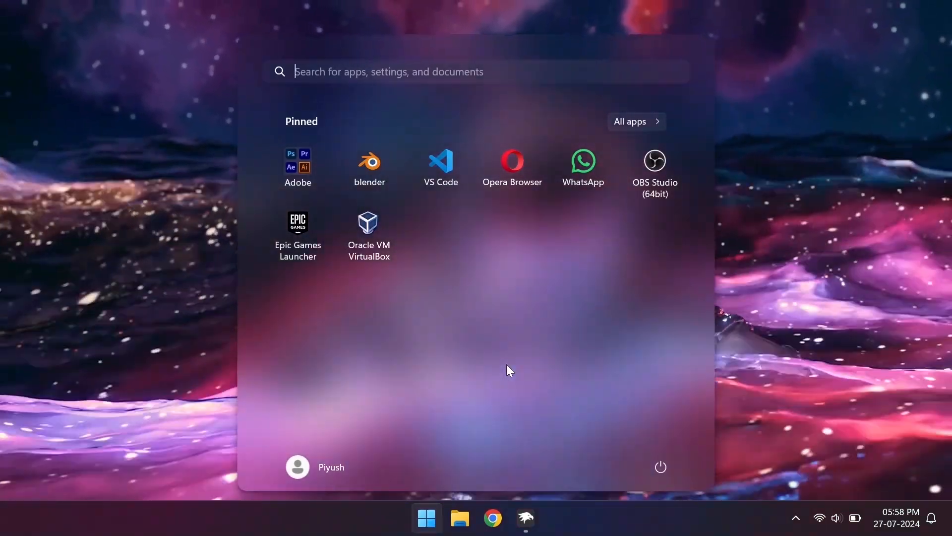
pyautogui.click(525, 517)
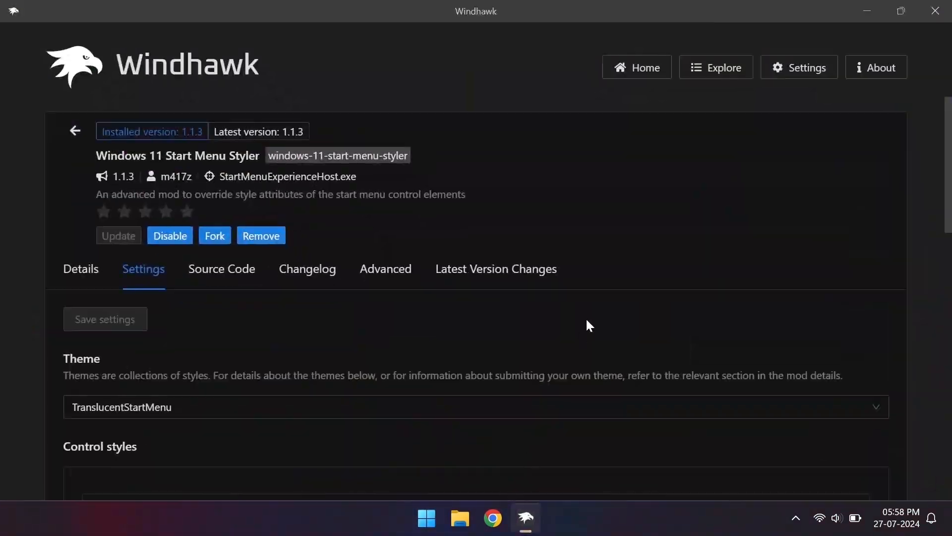
# Install Windows 11 Taskbar Styler from the mod catalogue, pick a translucent theme and check the desktop.
pyautogui.click(715, 67)
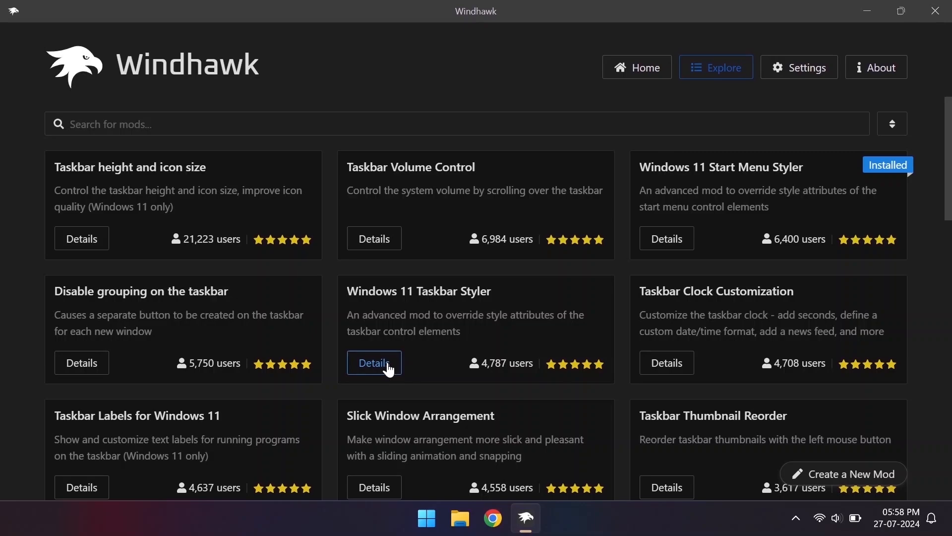
pyautogui.click(374, 363)
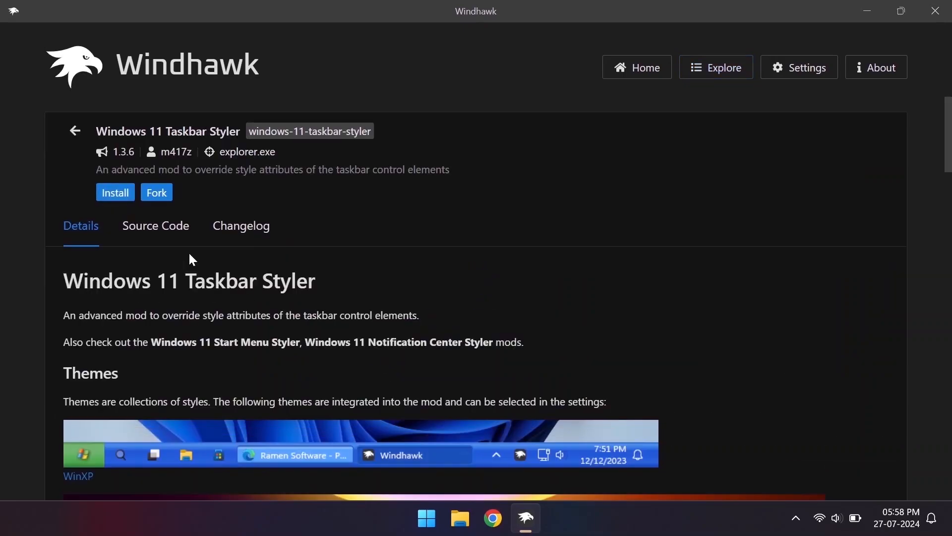
pyautogui.click(115, 193)
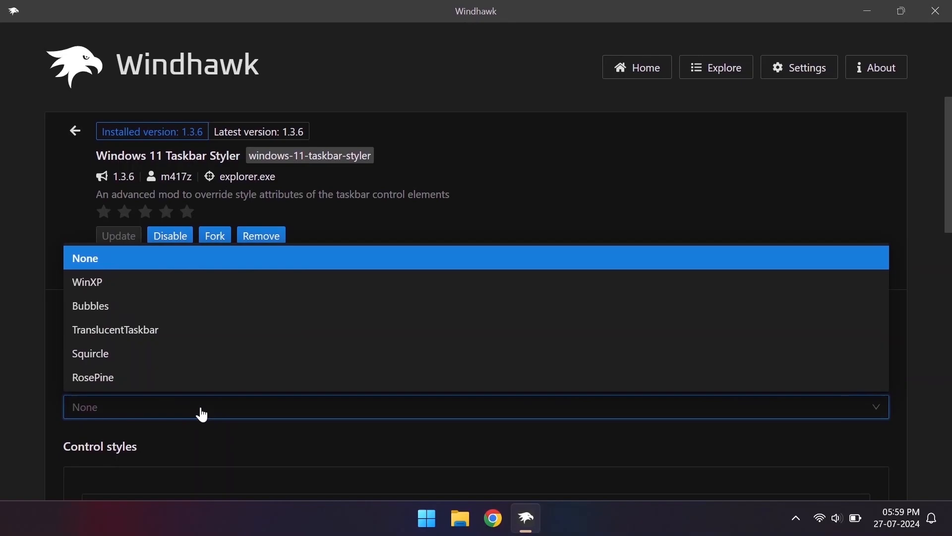
pyautogui.click(115, 329)
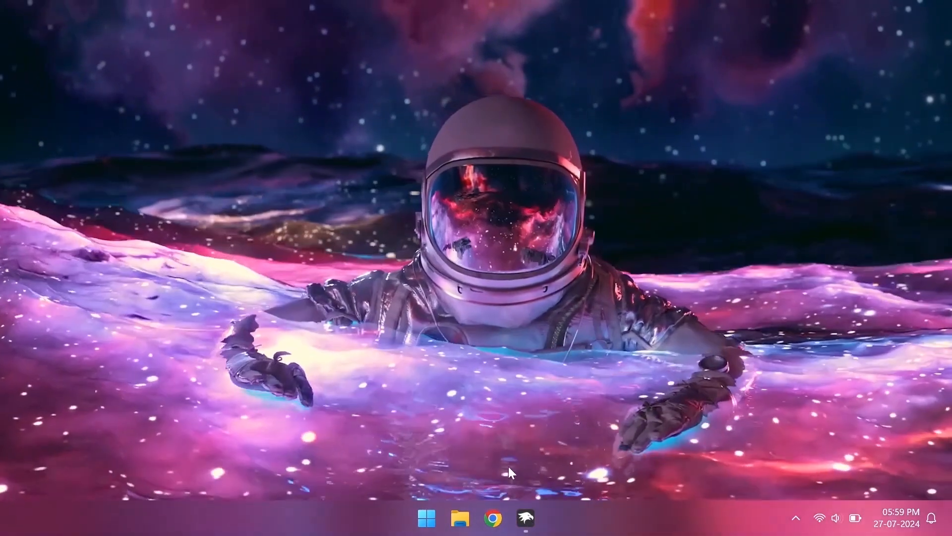
pyautogui.click(426, 518)
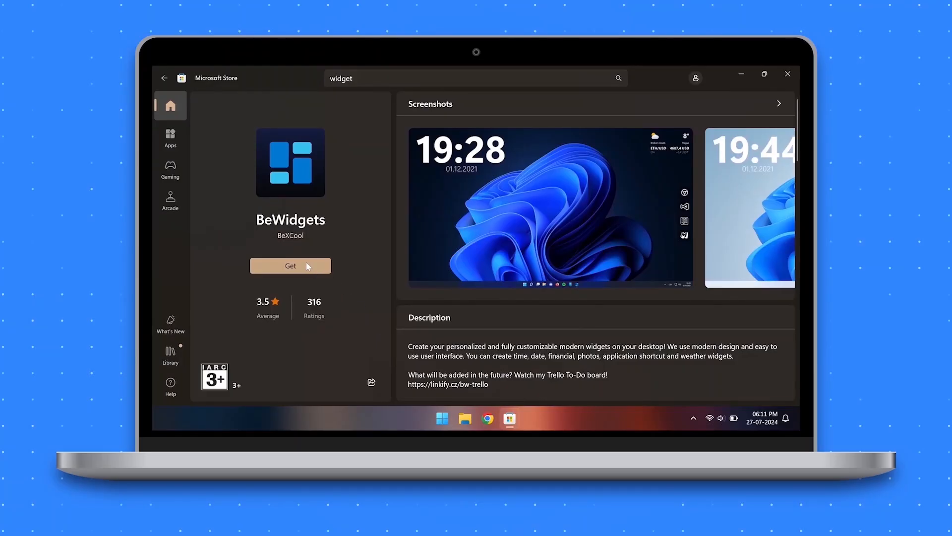
# Get BeWidgets from its Store page, then close Microsoft Store once installed.
pyautogui.click(290, 266)
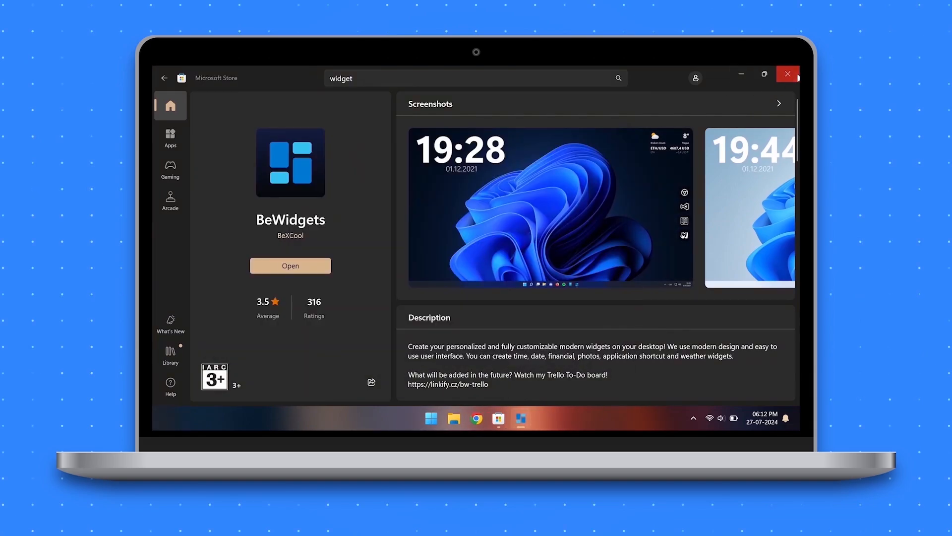
pyautogui.click(290, 266)
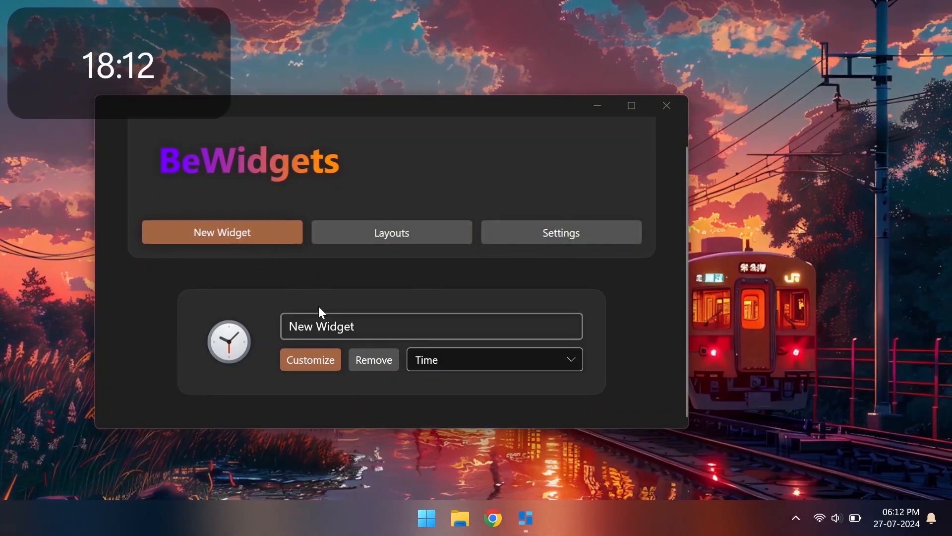
# Customize the Time widget with a larger, Black-weight font in yellow.
pyautogui.click(310, 359)
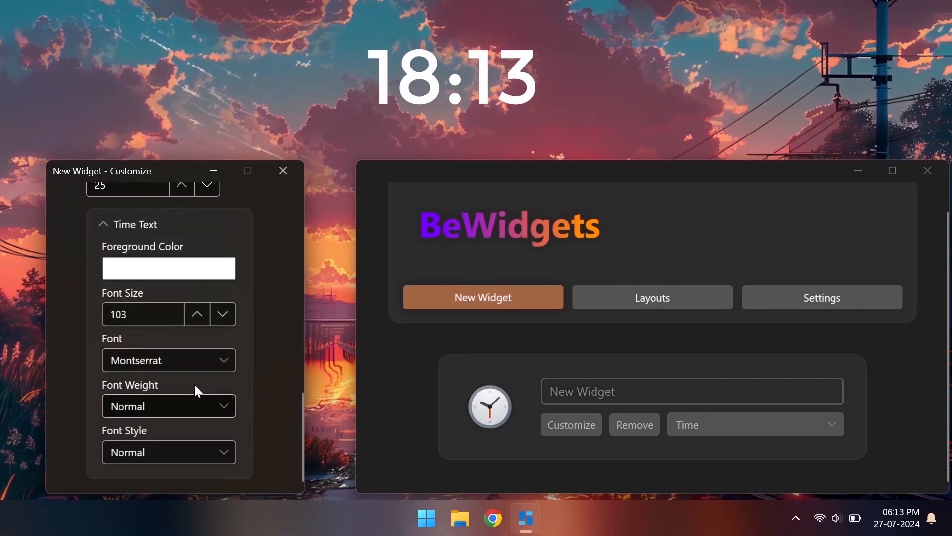
pyautogui.click(168, 268)
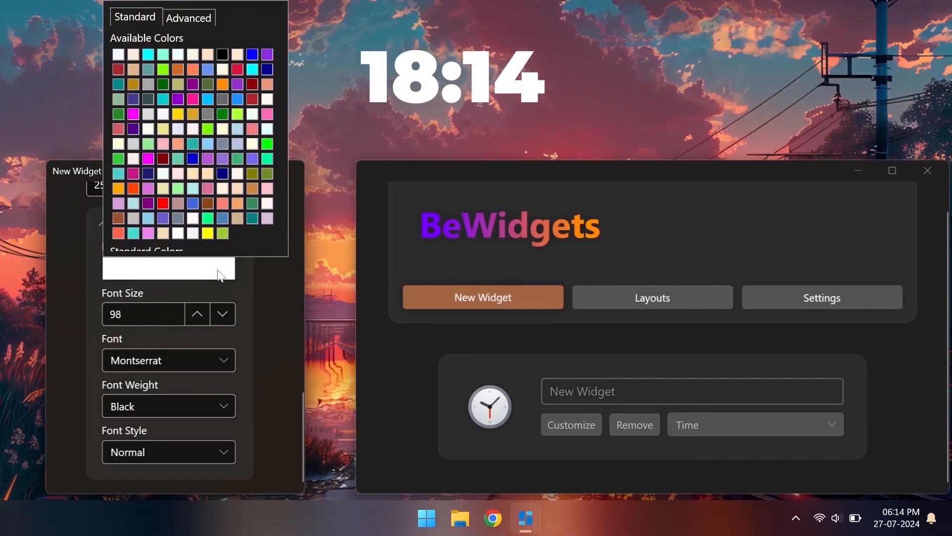
pyautogui.click(189, 17)
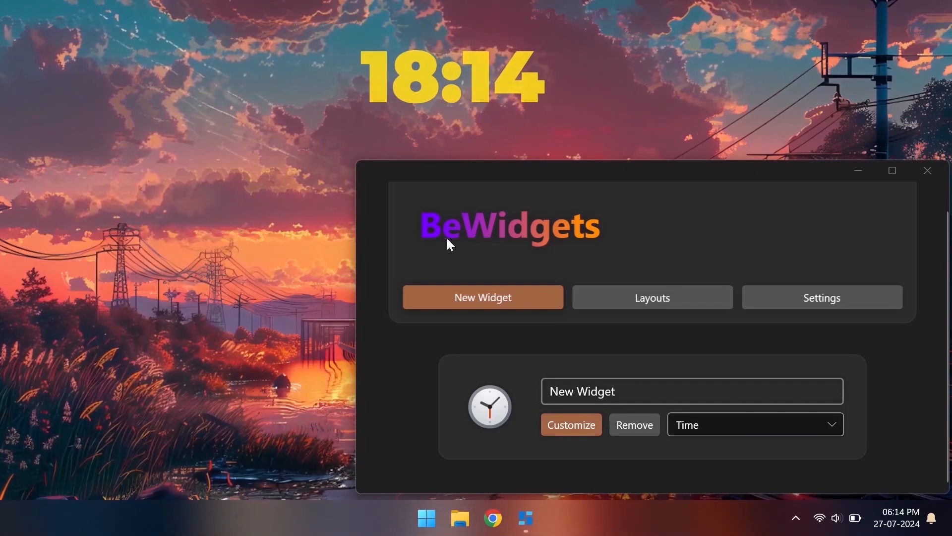
# Customize the Date widget with font size 18 and a custom-mixed text colour.
pyautogui.click(482, 297)
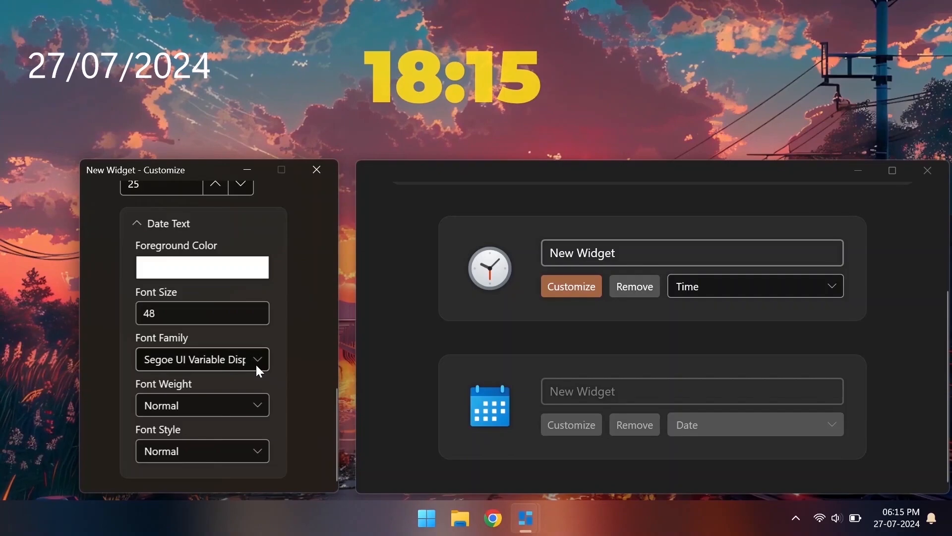
pyautogui.write('18')
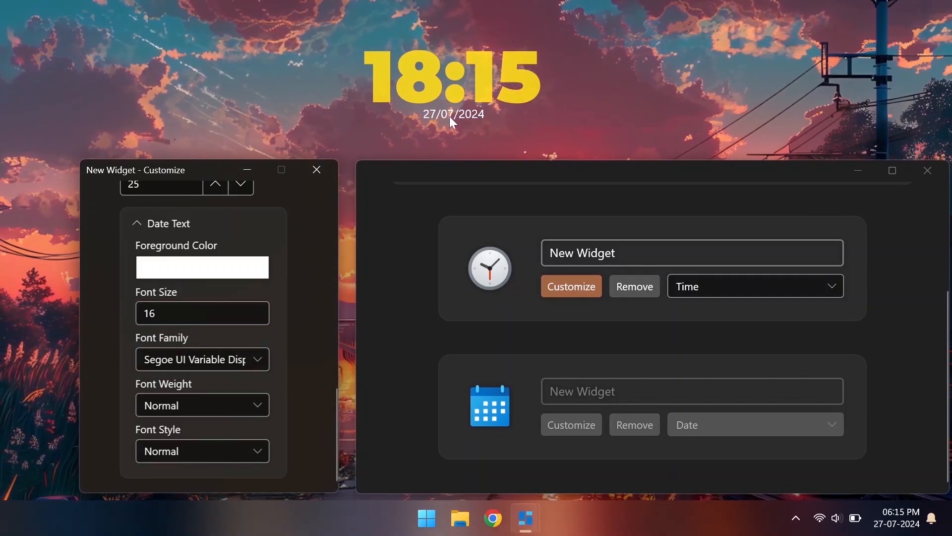
pyautogui.click(201, 267)
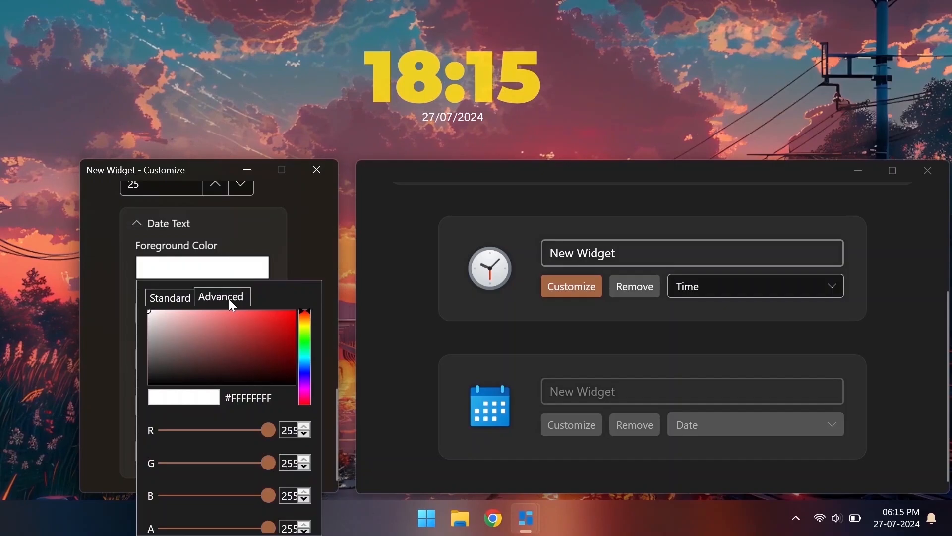
pyautogui.click(316, 170)
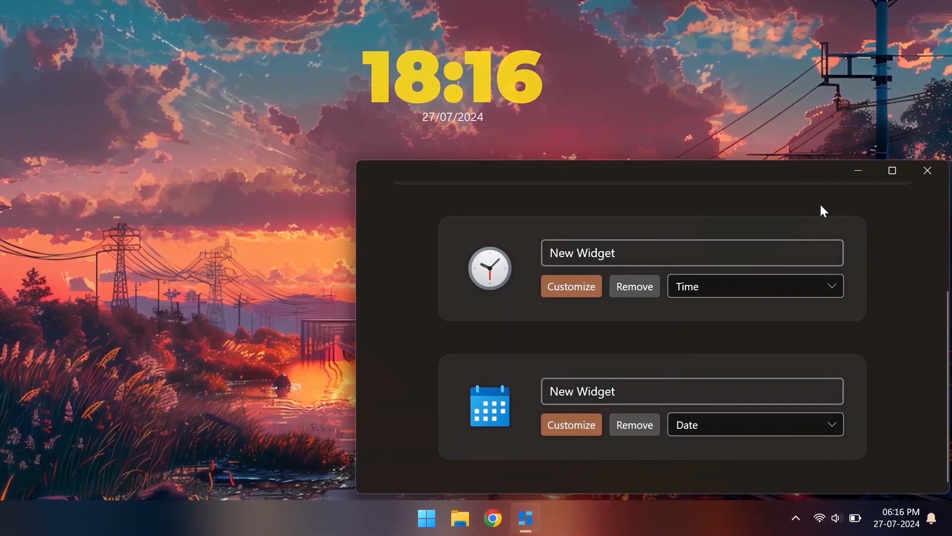
# Enable Run On Startup and Hide On Startup in Preferences, then get the Windows 11 Cursors Concept v2 zip.
pyautogui.click(821, 317)
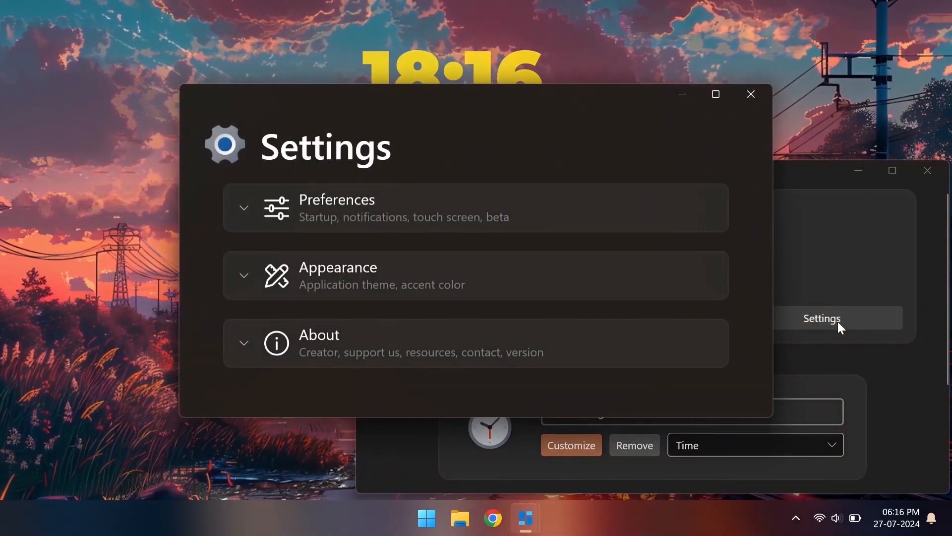
pyautogui.click(338, 207)
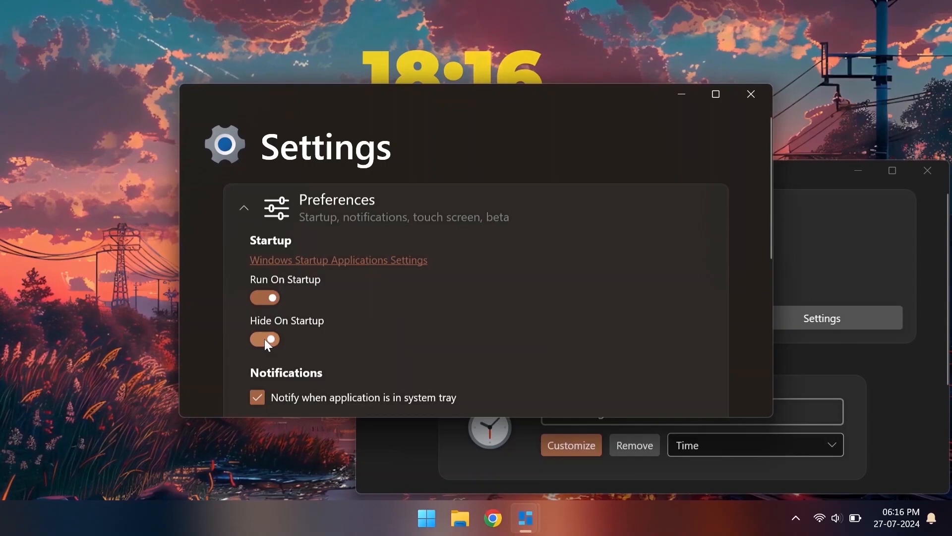
pyautogui.click(257, 397)
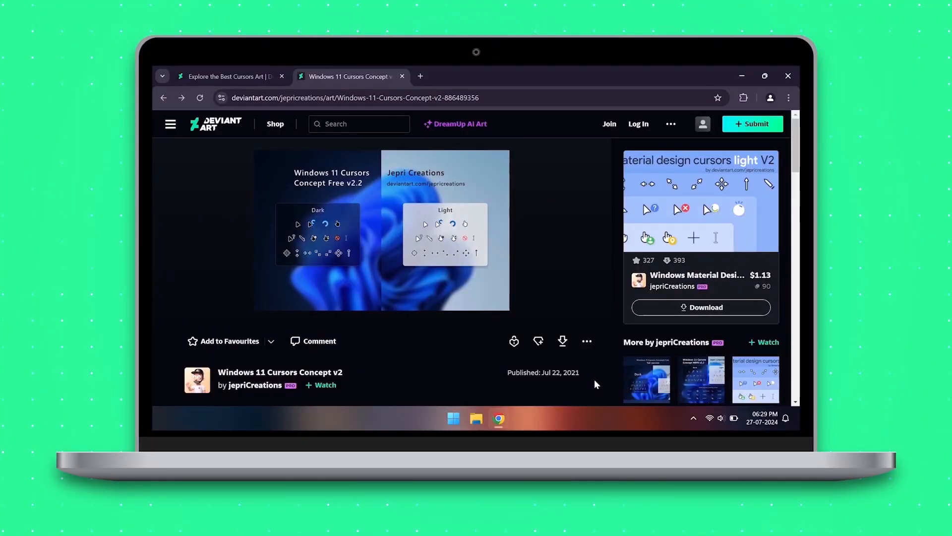
pyautogui.moveTo(583, 374)
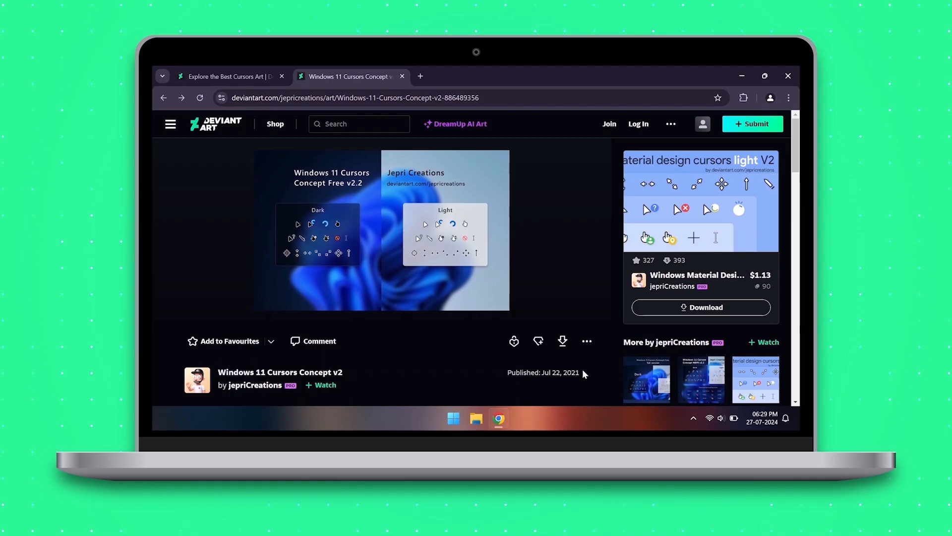
pyautogui.click(608, 124)
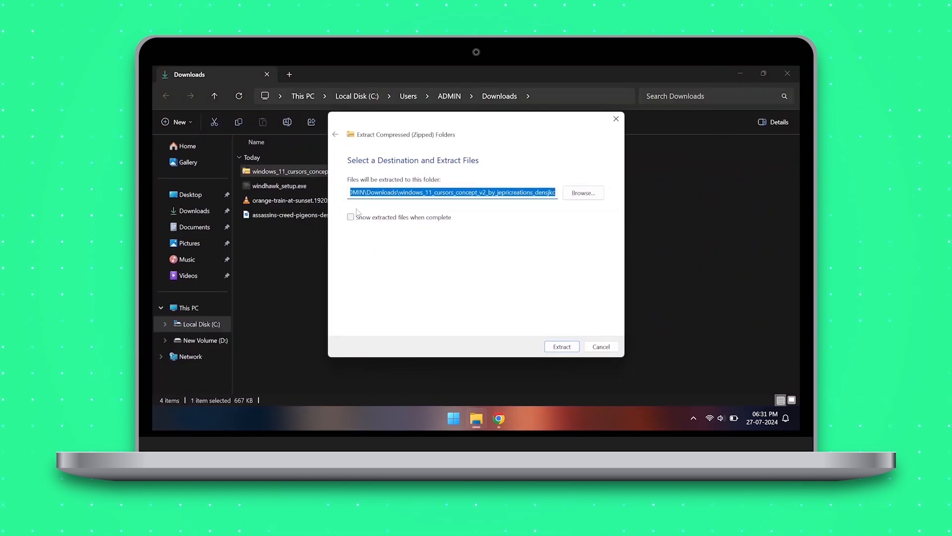
# Extract the cursor pack zip, run the light set's install.inf and accept the pointer scheme.
pyautogui.click(560, 346)
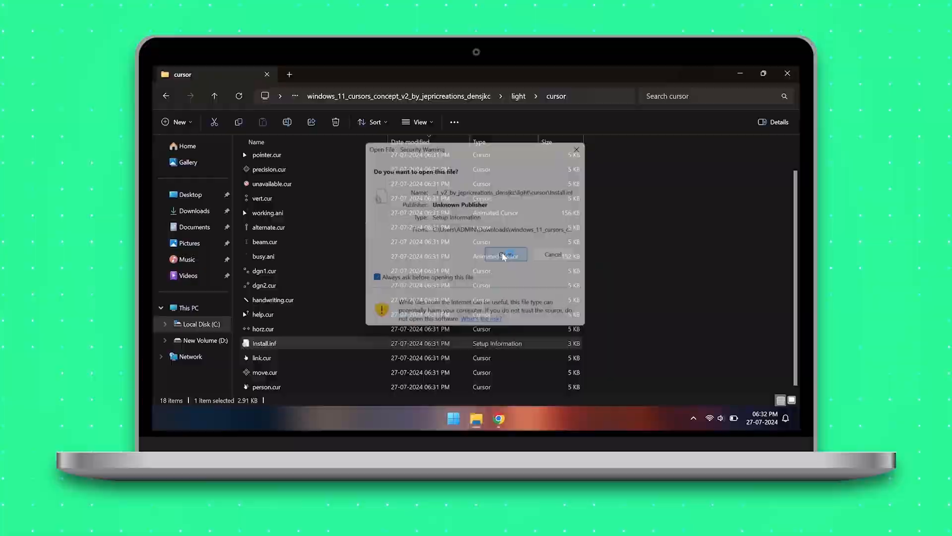
pyautogui.click(505, 255)
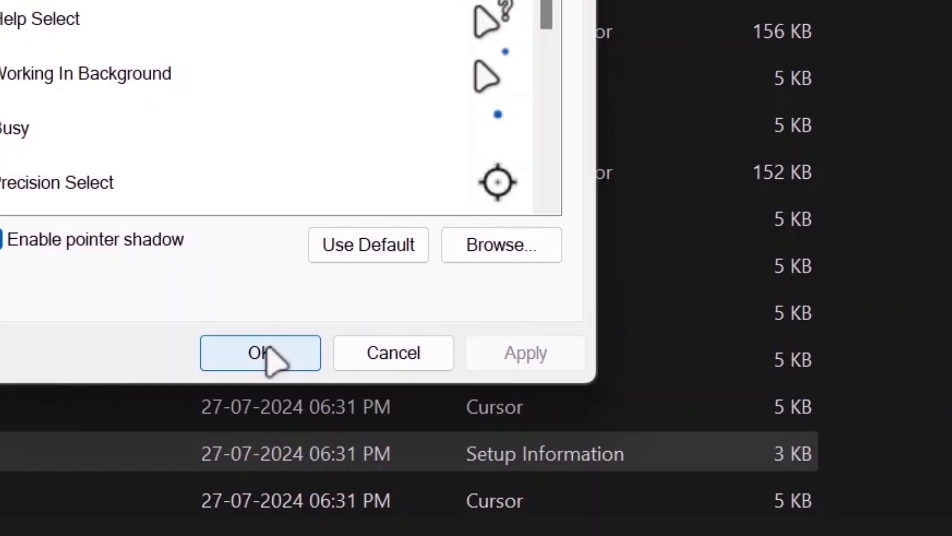
pyautogui.click(260, 353)
pyautogui.write('mous')
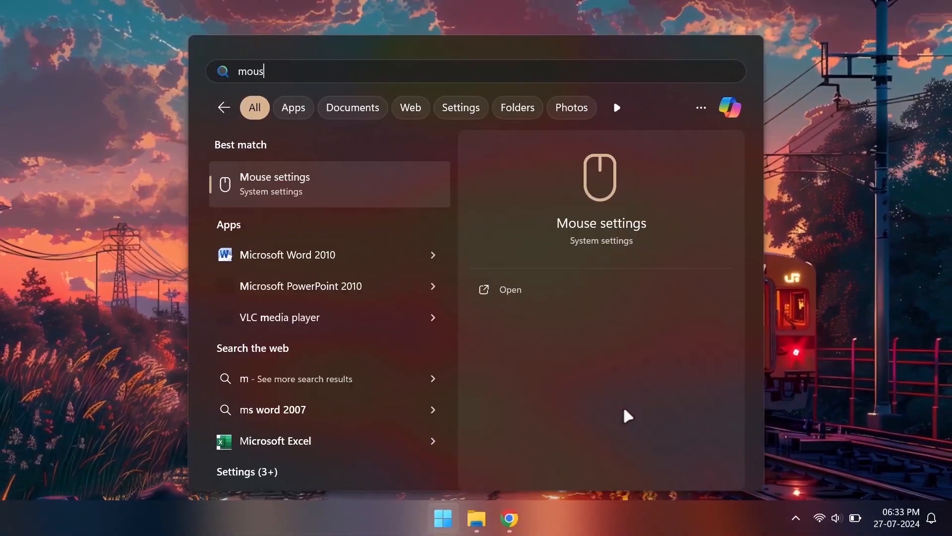
# Select the W11 Cursor Light Free v2.2 scheme under Additional mouse settings > Pointers.
pyautogui.click(510, 289)
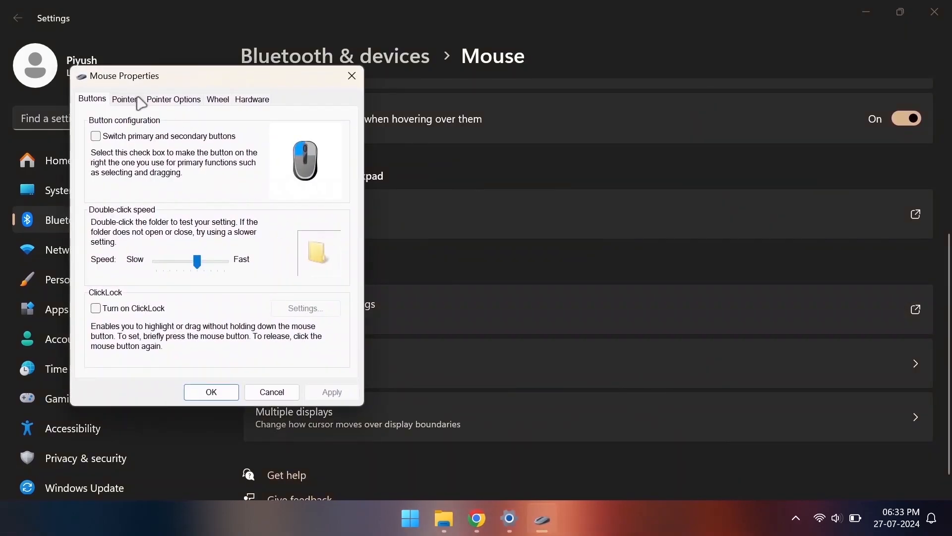
pyautogui.click(126, 99)
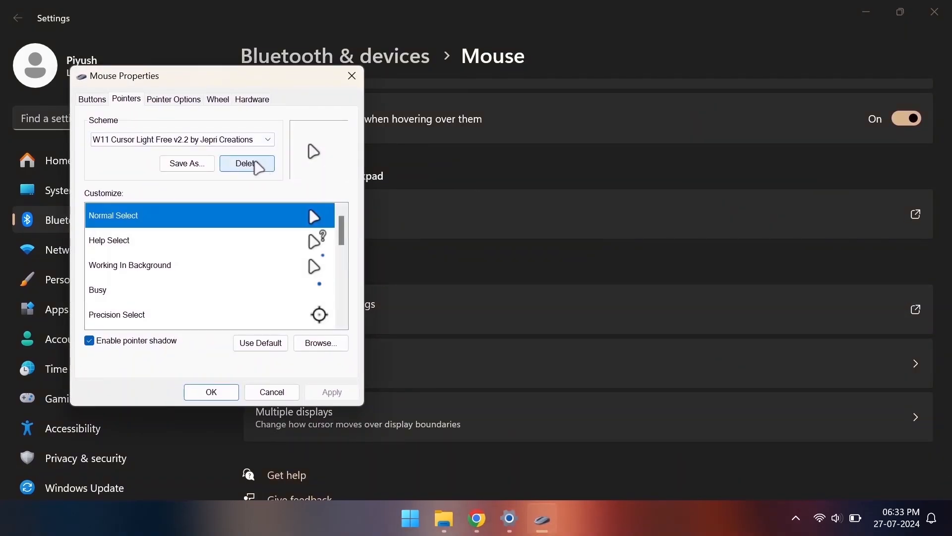
pyautogui.click(247, 163)
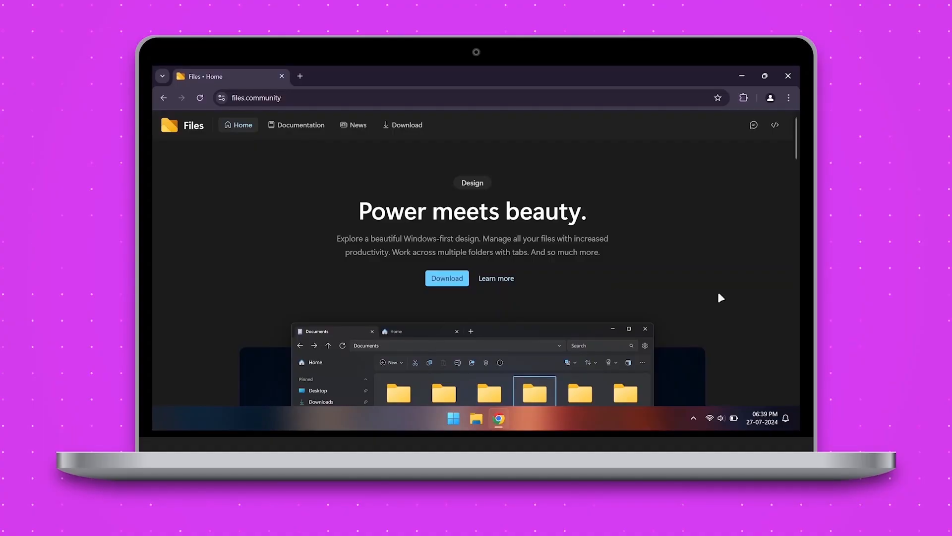
# Download the Files classic installer from files.community, run Files.Stable.exe and install it.
pyautogui.click(401, 125)
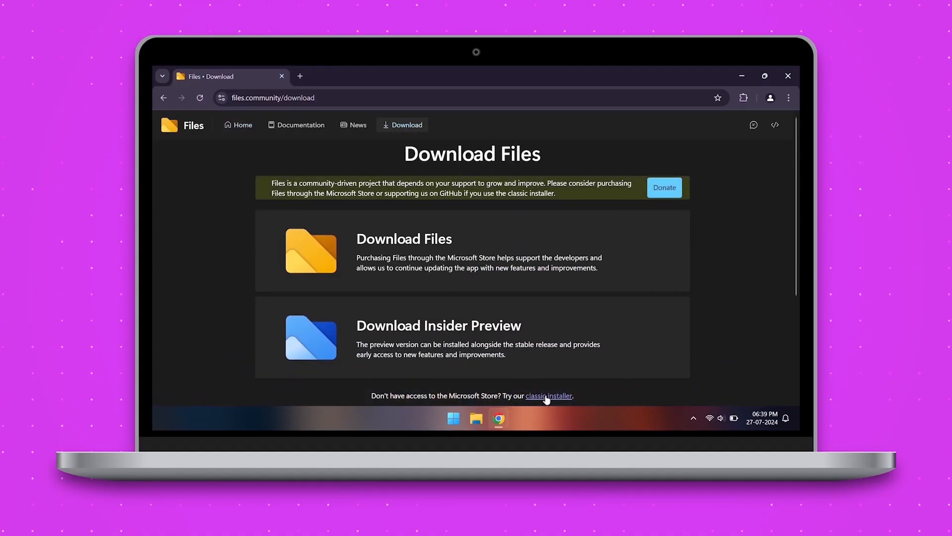
pyautogui.click(751, 98)
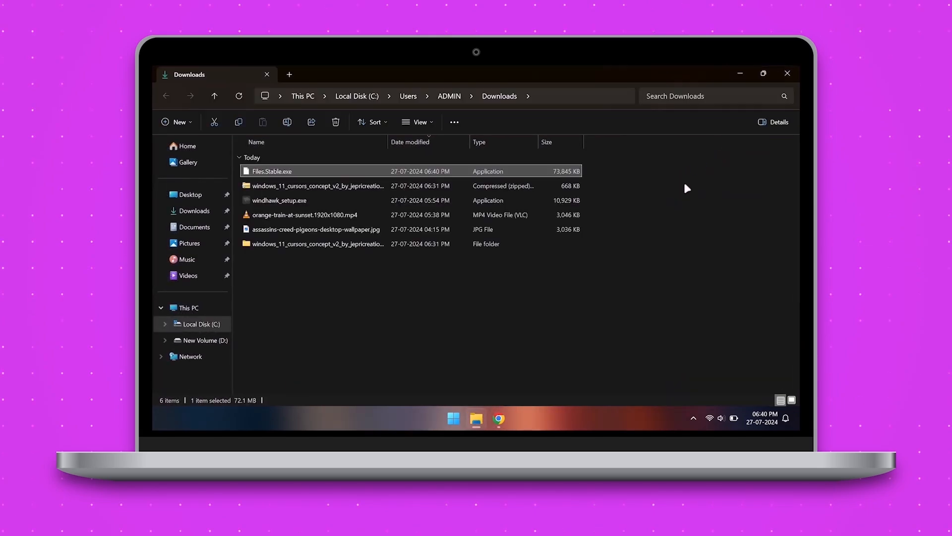
pyautogui.doubleClick(272, 170)
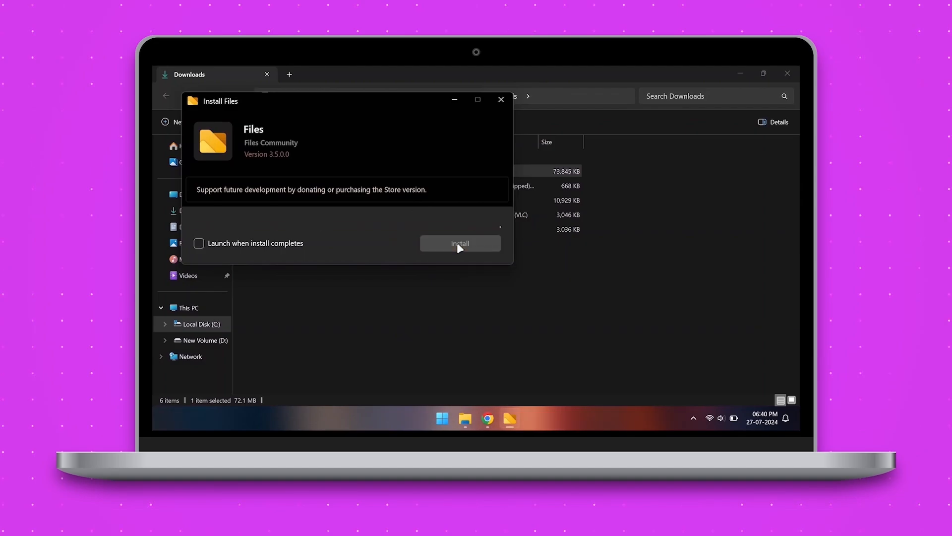
pyautogui.click(459, 243)
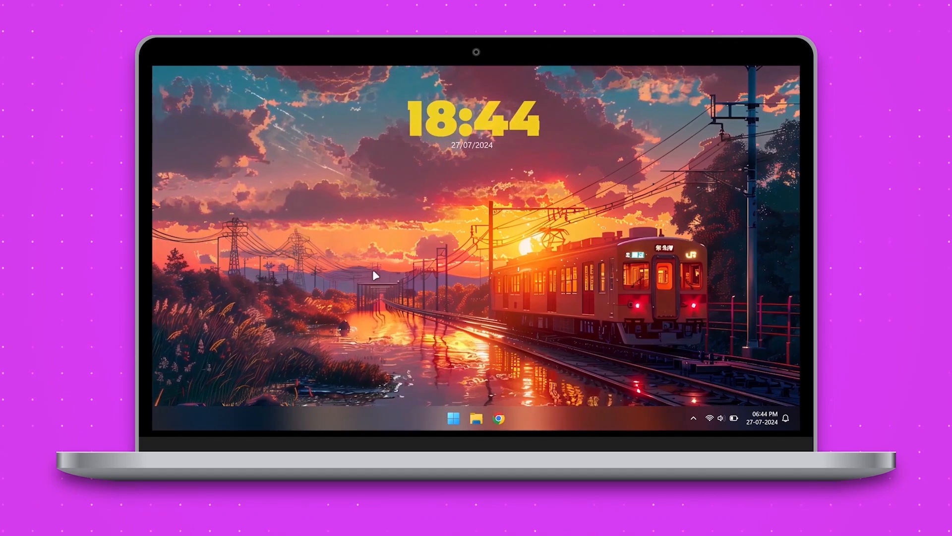
# Launch the newly installed Files app and maximize its window.
pyautogui.click(476, 417)
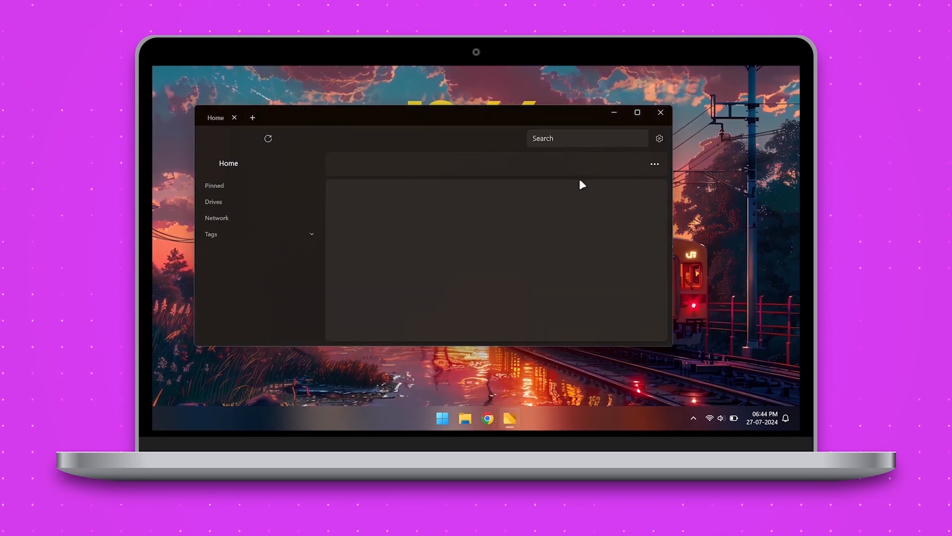
pyautogui.click(637, 112)
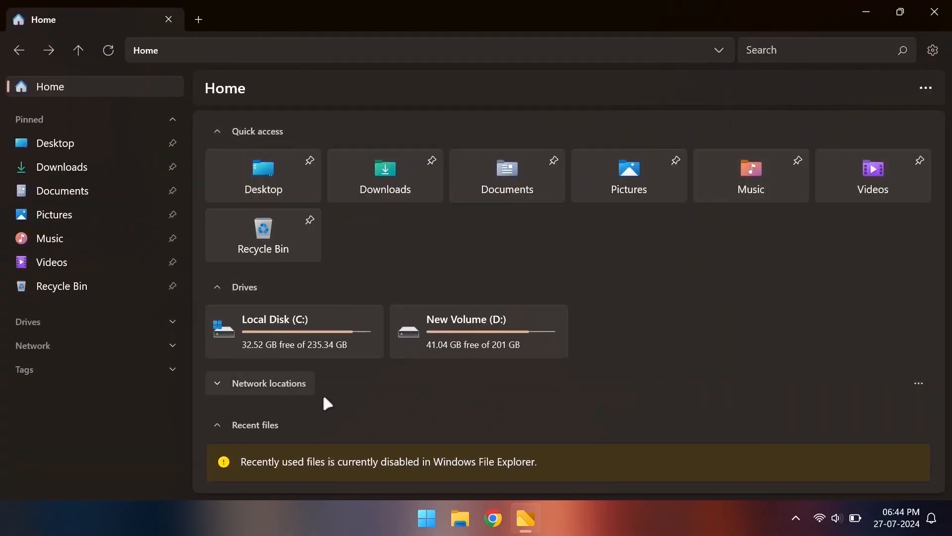
pyautogui.click(216, 130)
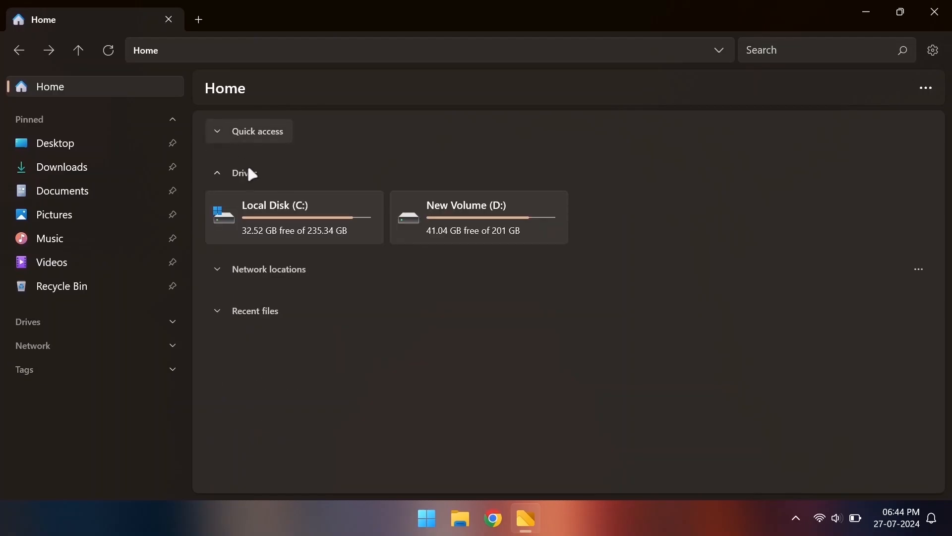
# Show the Downloads folder as a grid of large thumbnails, then return to Home.
pyautogui.click(61, 167)
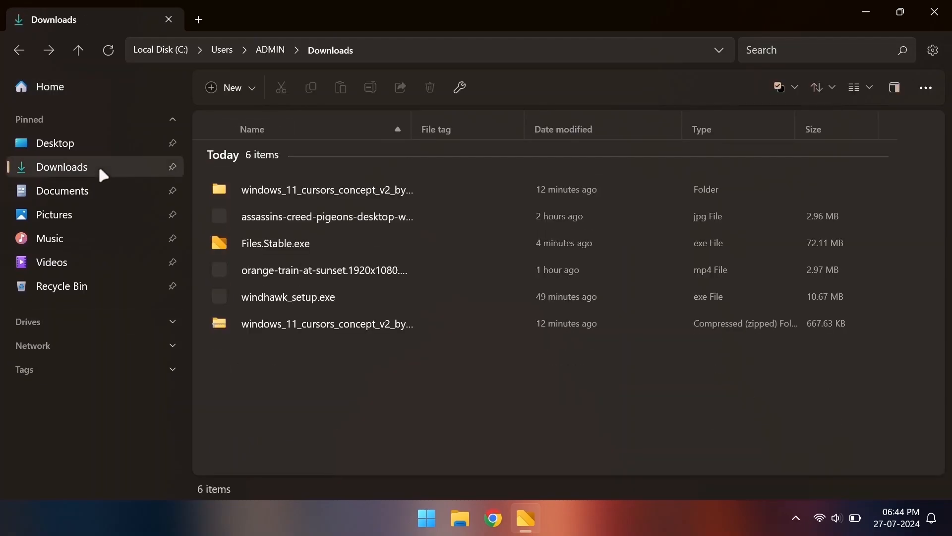
pyautogui.click(854, 87)
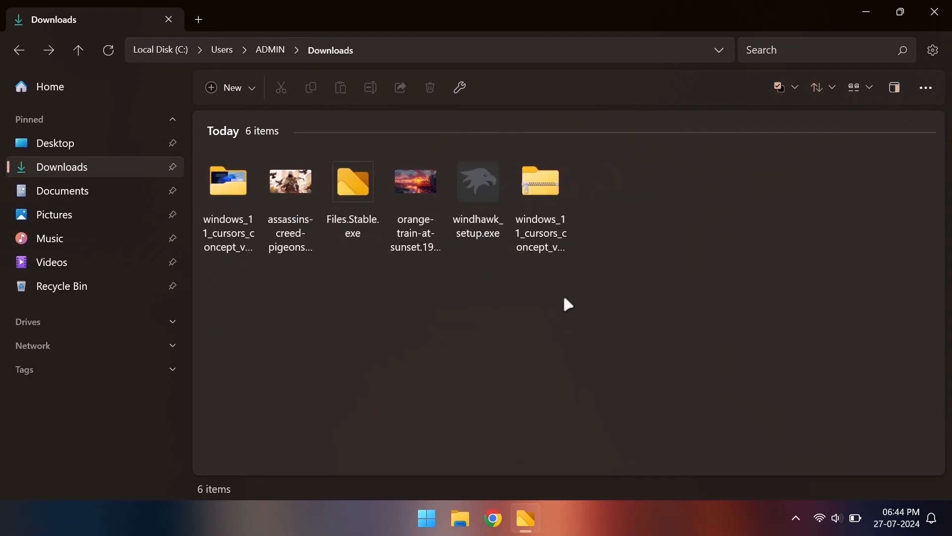
pyautogui.click(50, 86)
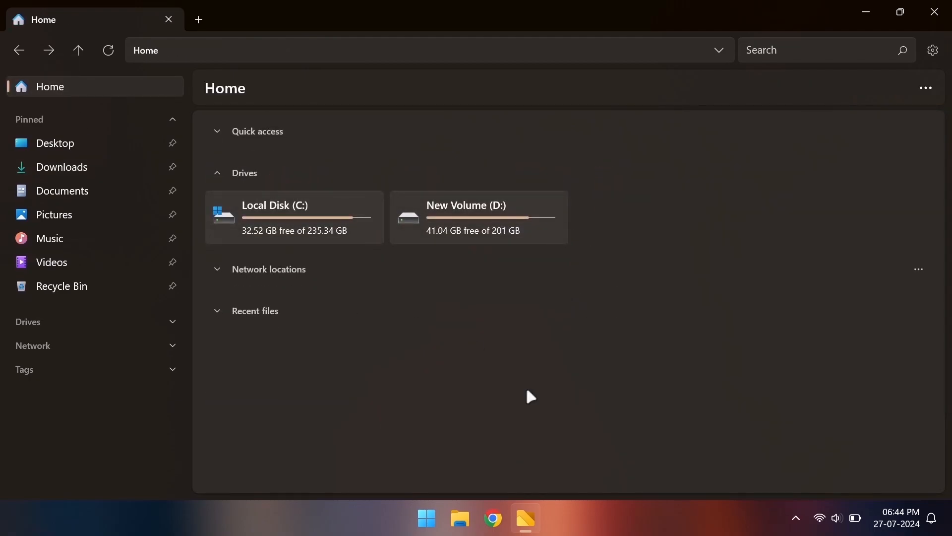
# Set the Files backdrop material to Mica Alt in Appearance settings.
pyautogui.click(932, 50)
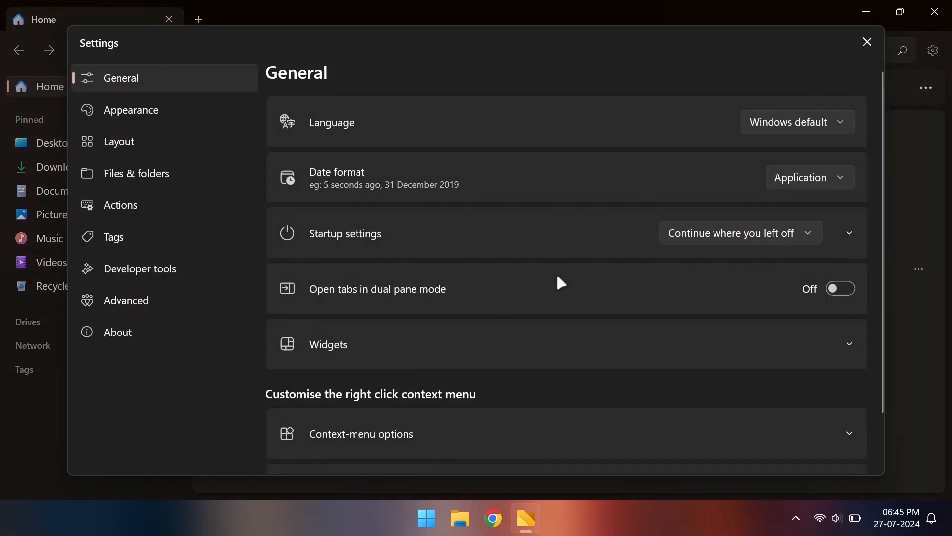
pyautogui.click(130, 109)
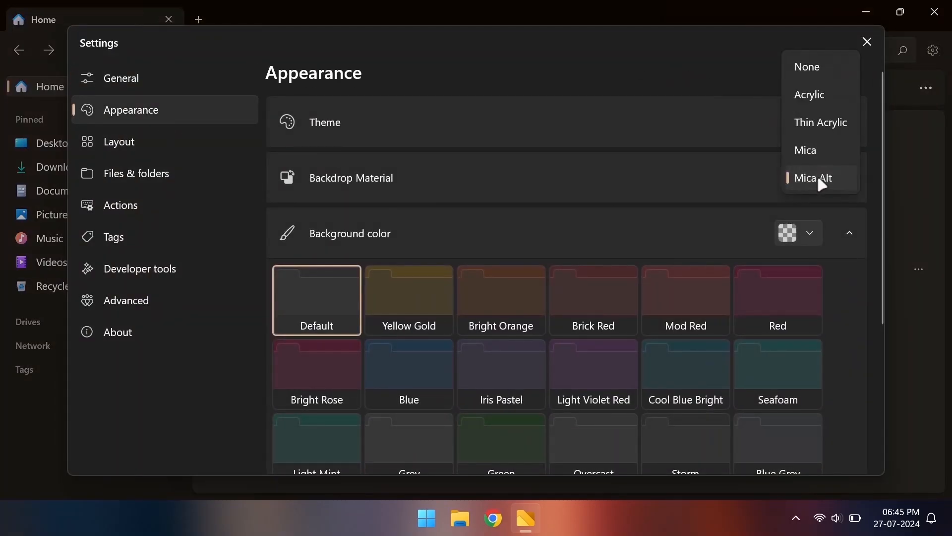
pyautogui.click(809, 94)
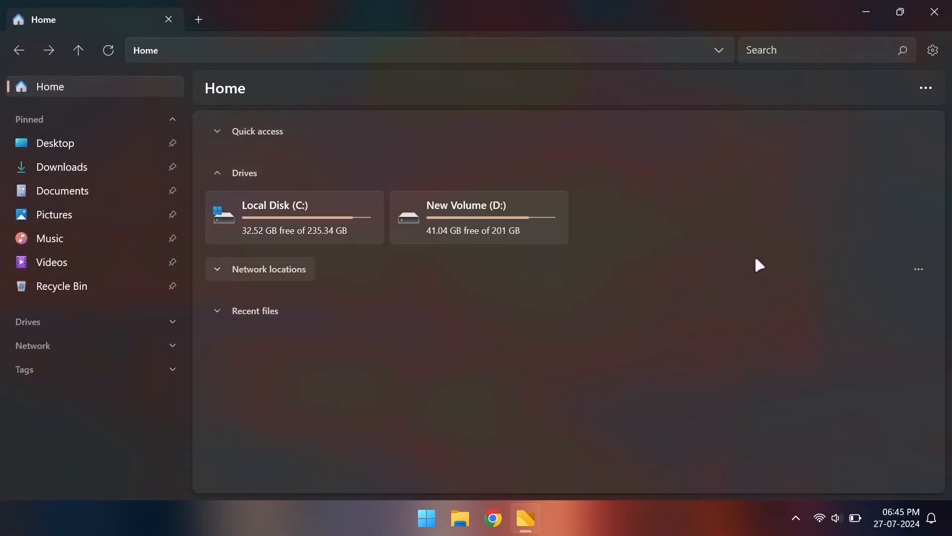
# Hide Quick access, Network locations and Recent files so Home shows only Drives.
pyautogui.click(932, 49)
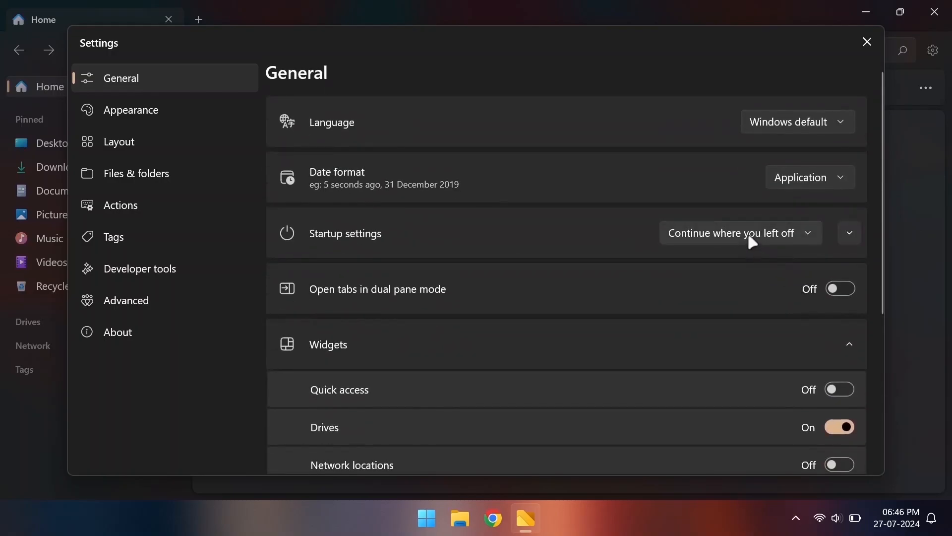
pyautogui.click(866, 42)
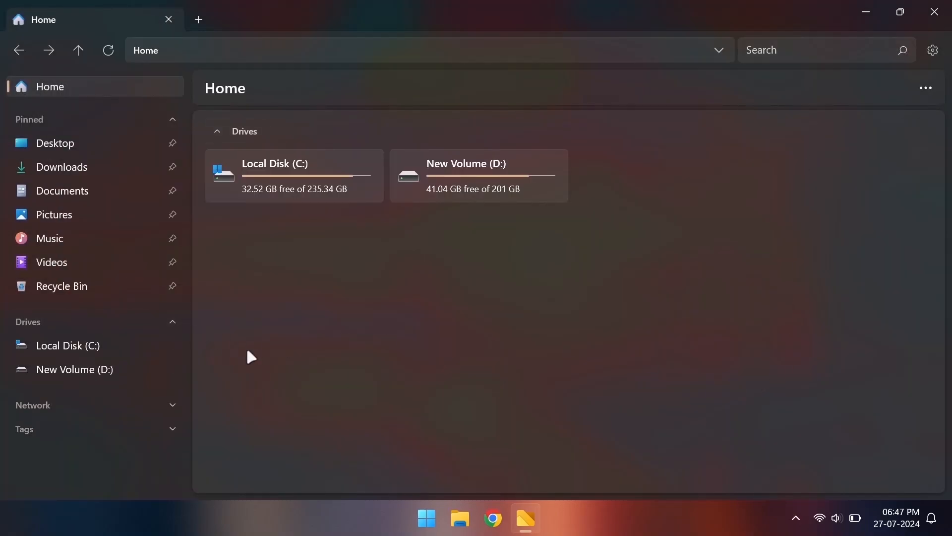
pyautogui.click(932, 50)
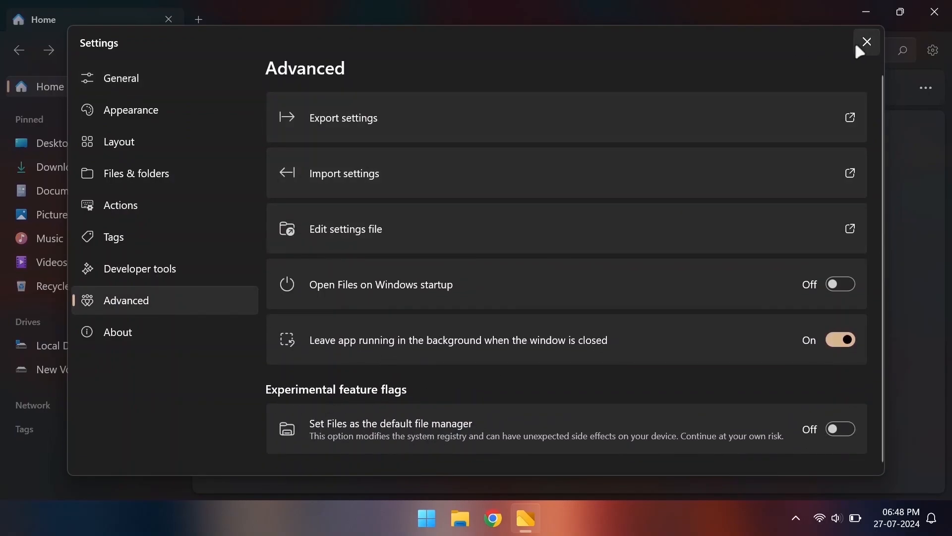
pyautogui.click(865, 42)
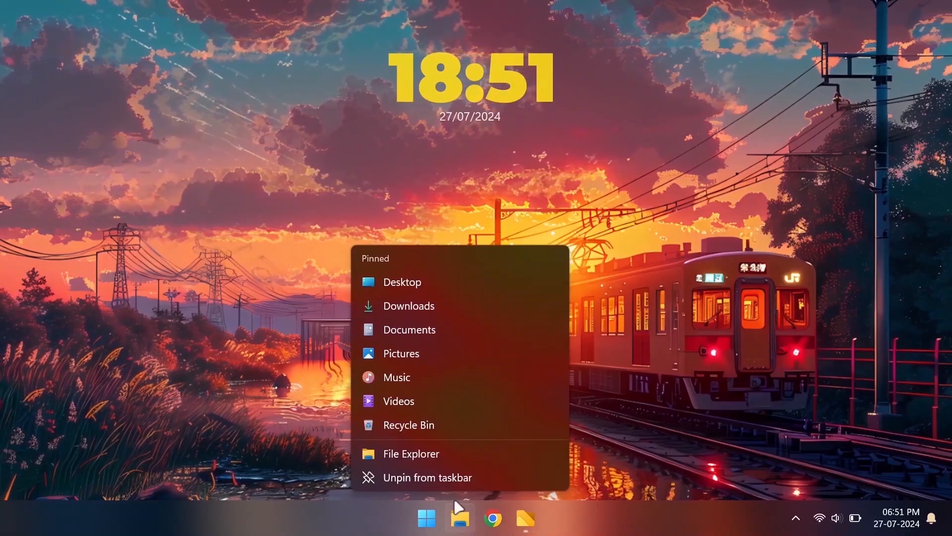
# Unpin File Explorer from the taskbar, leaving only Files pinned.
pyautogui.click(411, 454)
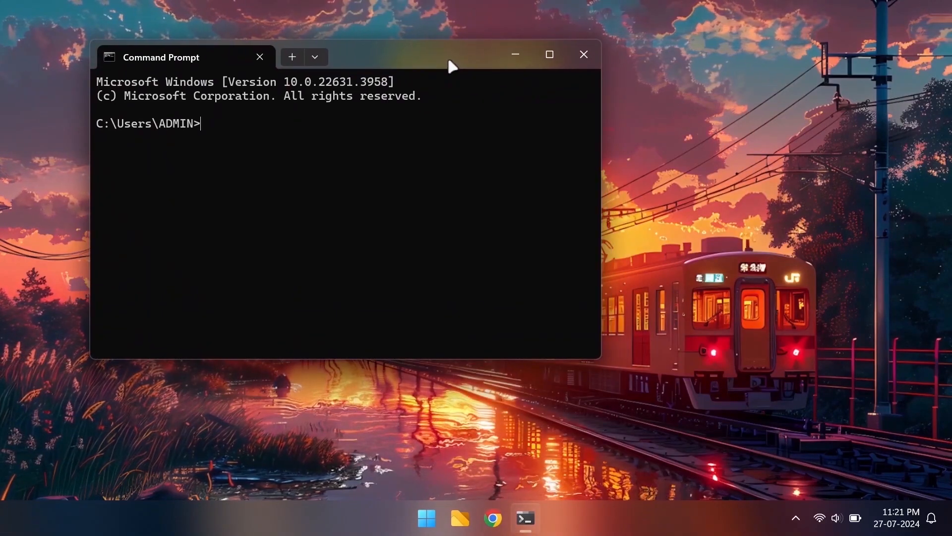
# Go to the Command Prompt profile's Appearance page in Windows Terminal settings.
pyautogui.click(315, 57)
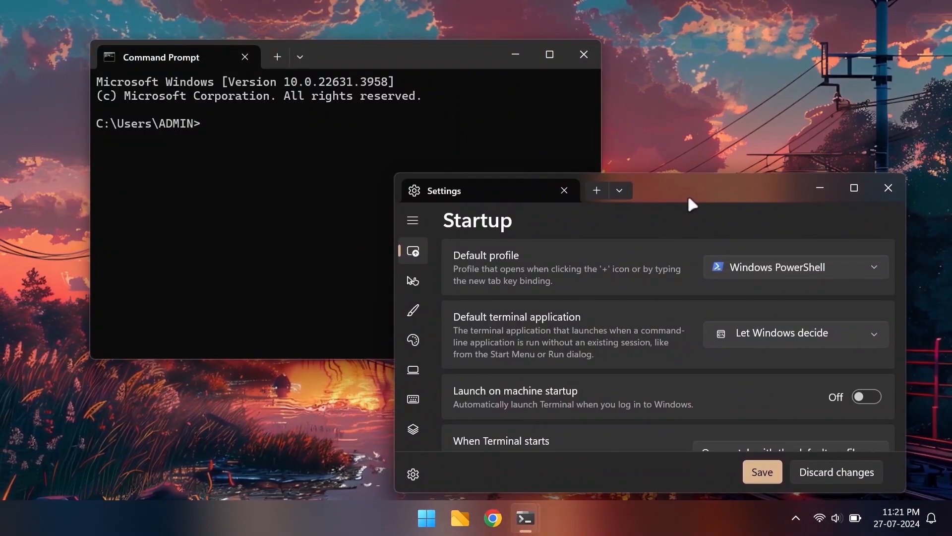
pyautogui.click(853, 188)
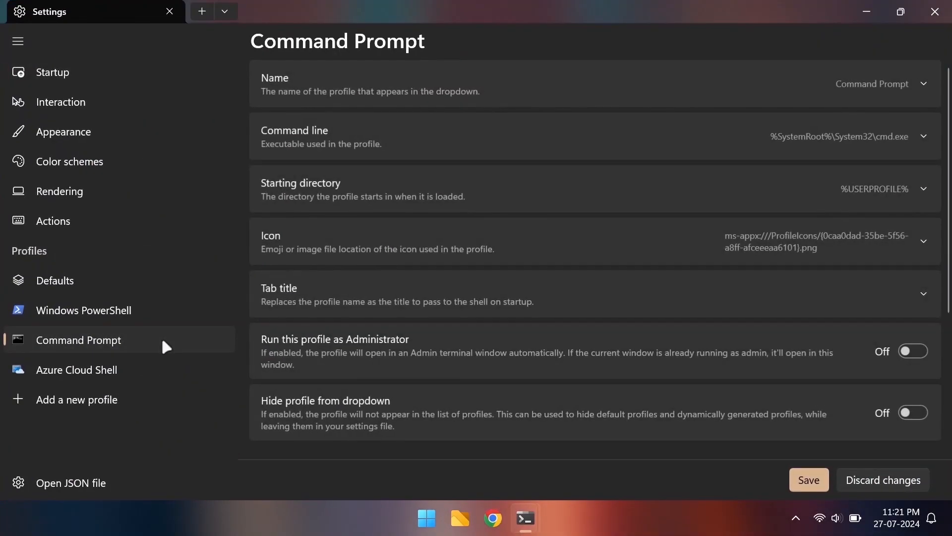
pyautogui.click(64, 131)
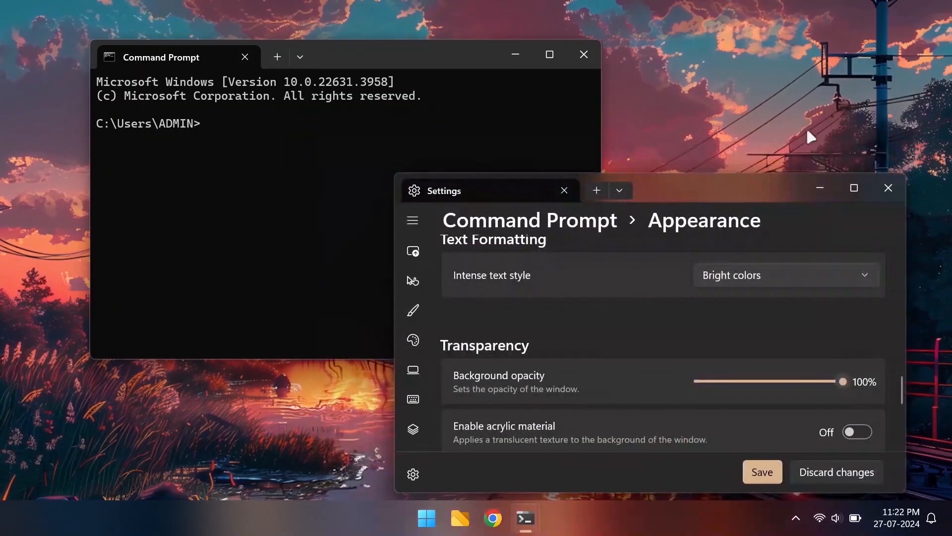
# Set background opacity to 50% and use the desktop wallpaper as background image.
pyautogui.scroll(-3)
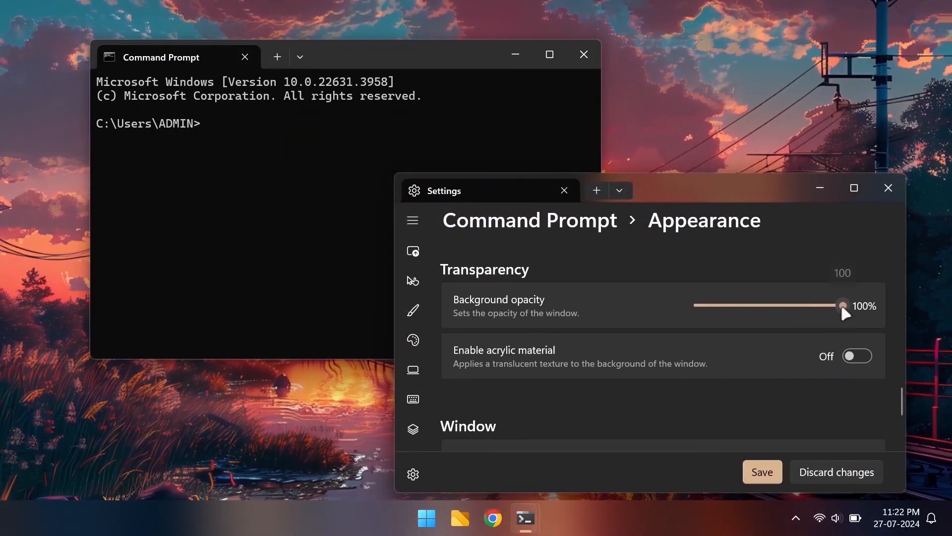
pyautogui.moveTo(843, 306); pyautogui.dragTo(772, 305)
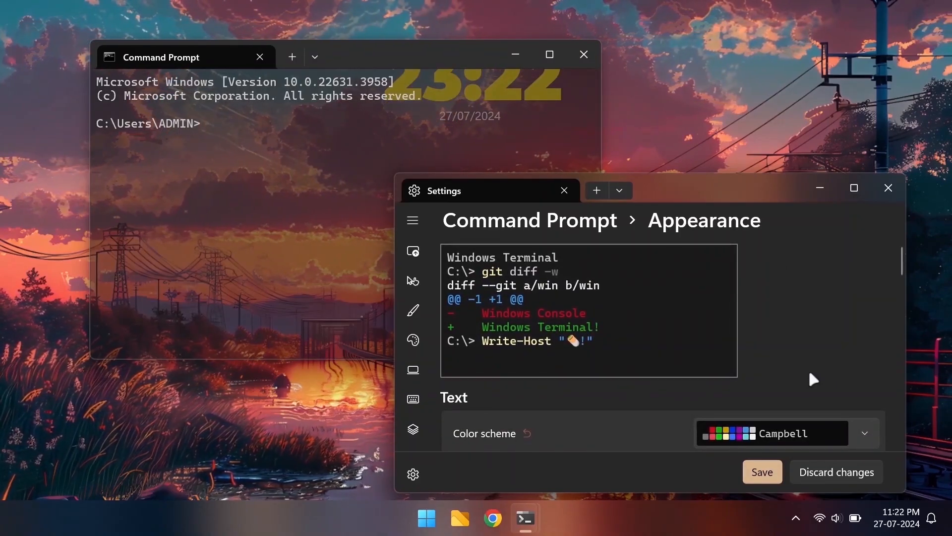
pyautogui.scroll(-3)
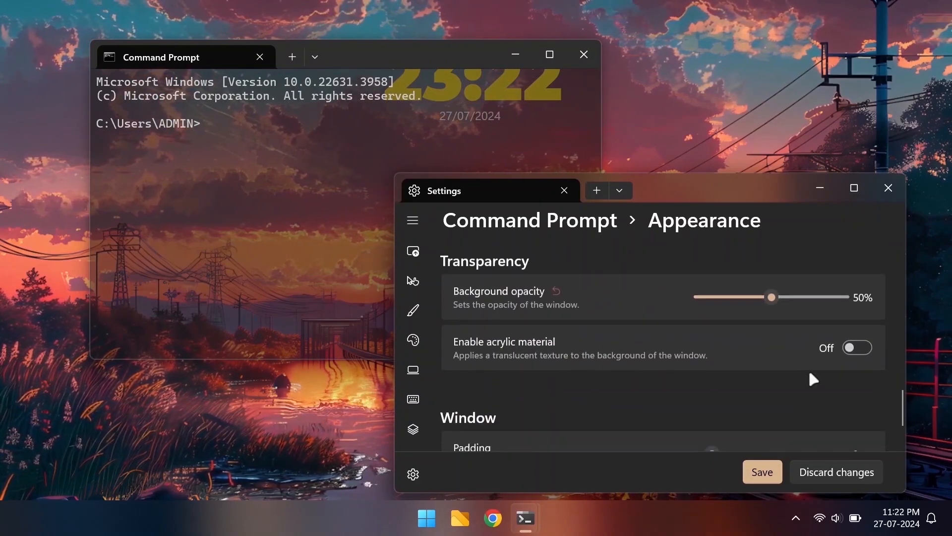
pyautogui.click(856, 345)
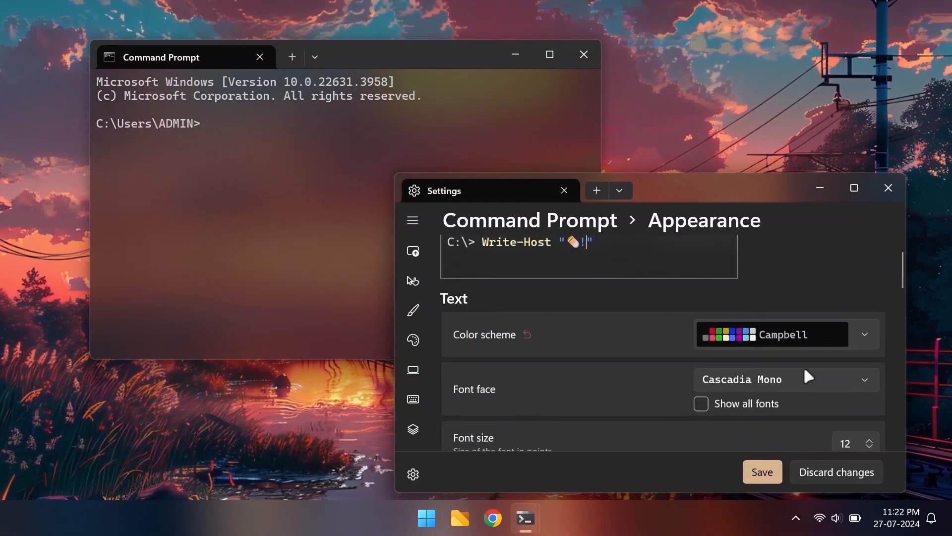
# Set the background image opacity to about 49% and fine-tune the window opacity.
pyautogui.scroll(-3)
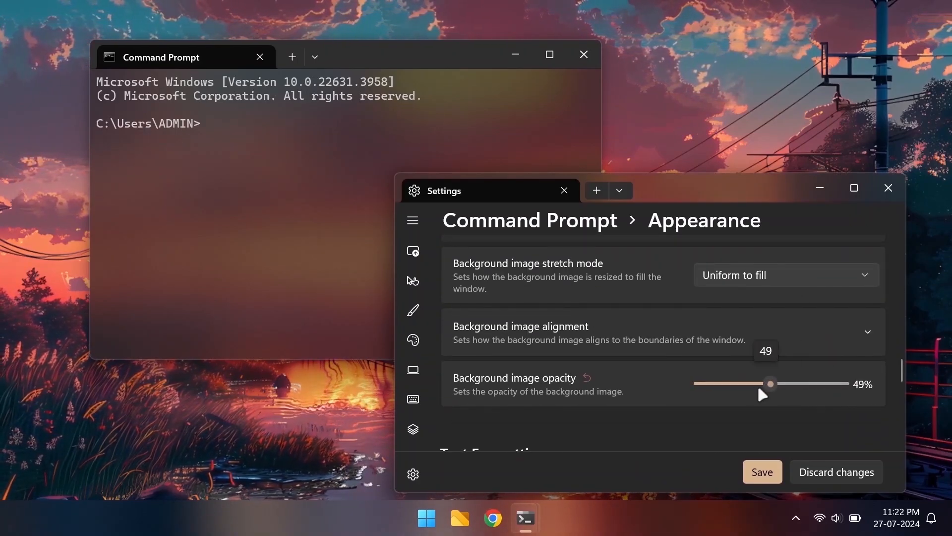
pyautogui.moveTo(769, 383); pyautogui.dragTo(729, 383)
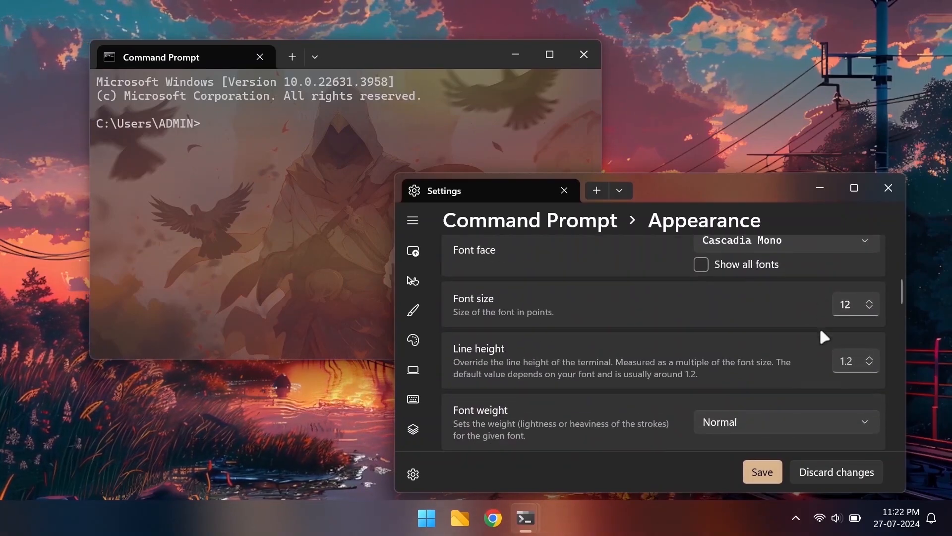
pyautogui.scroll(-3)
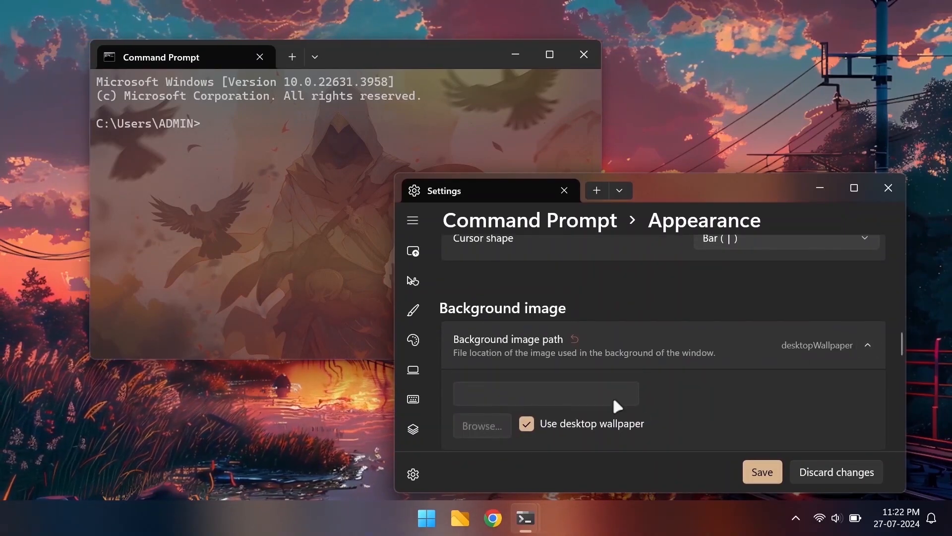
pyautogui.scroll(-3)
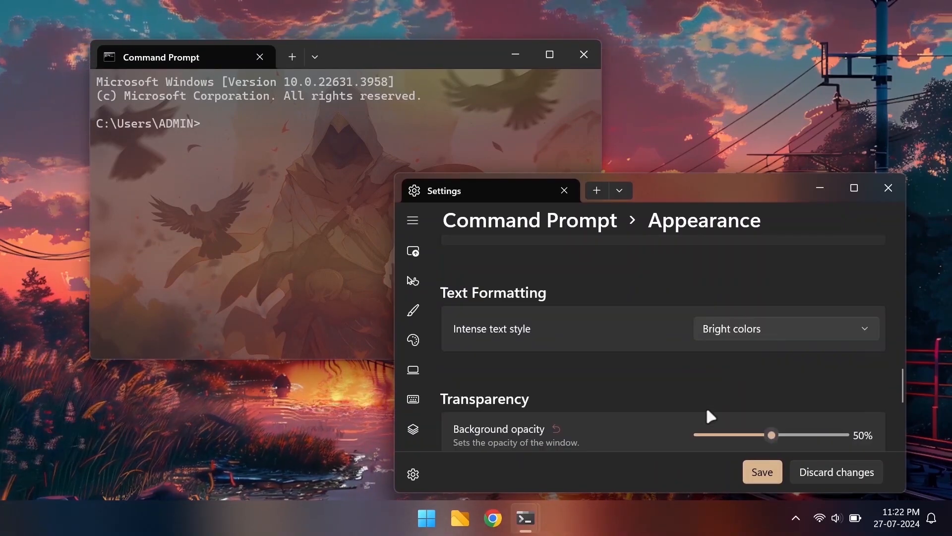
pyautogui.moveTo(772, 434); pyautogui.dragTo(713, 323)
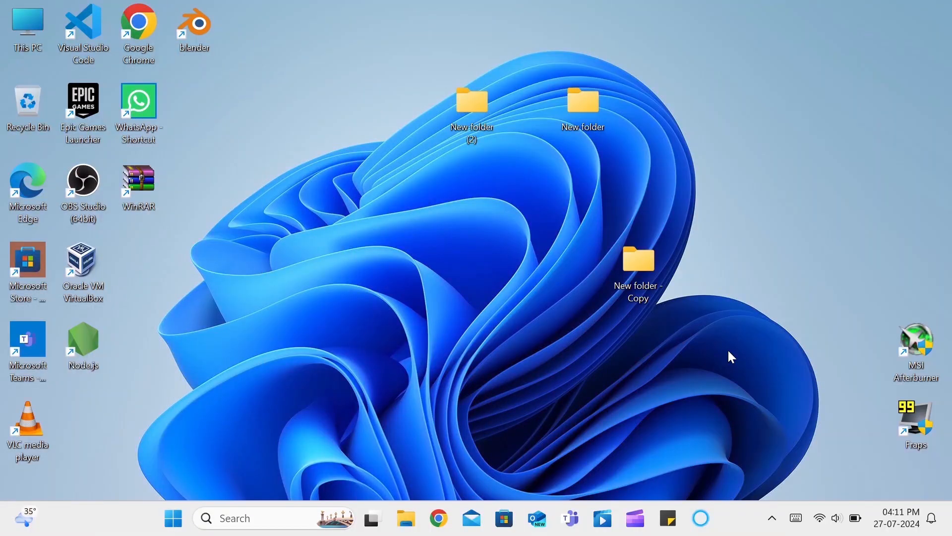
# Show the translucent Start menu floating over the live train wallpaper.
pyautogui.click(173, 518)
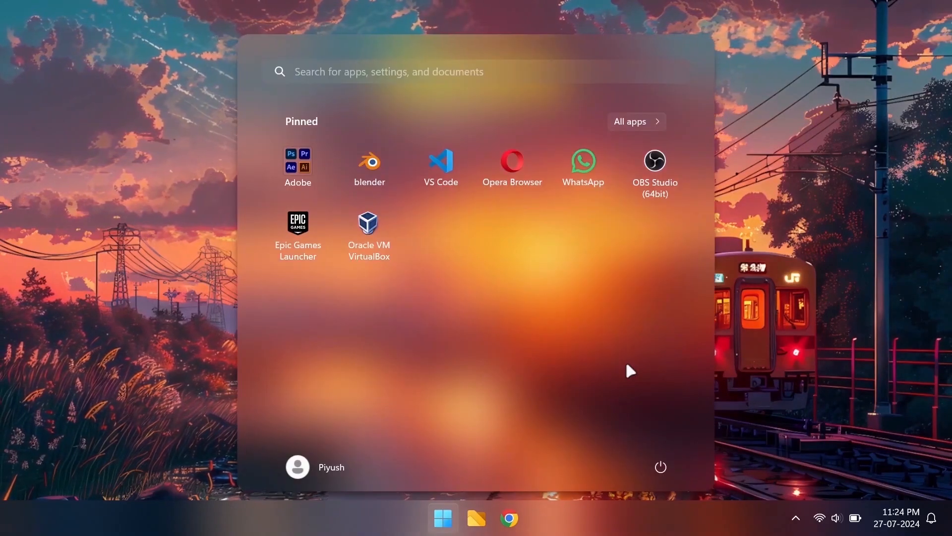